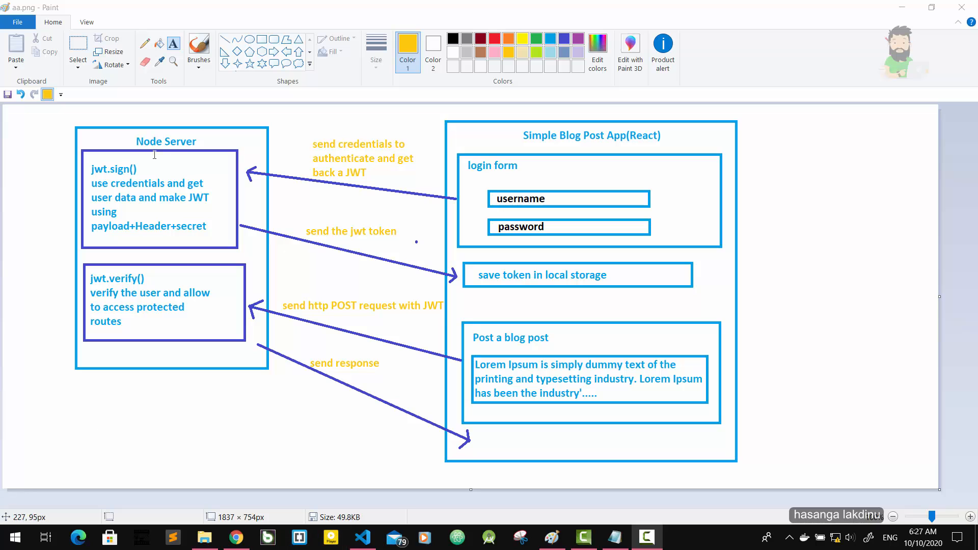
{"action": "mouse_move", "coordinate": [331, 353]}
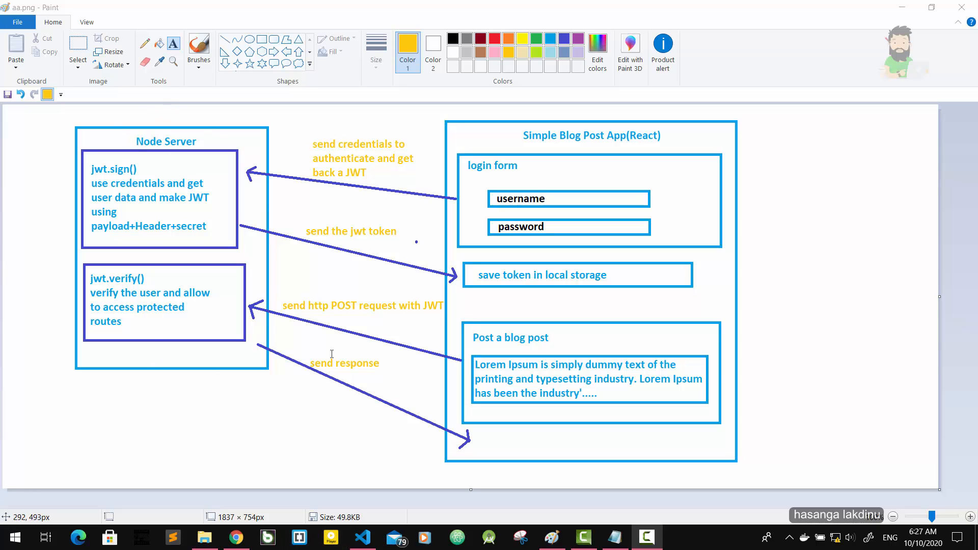
{"action": "mouse_move", "coordinate": [668, 241]}
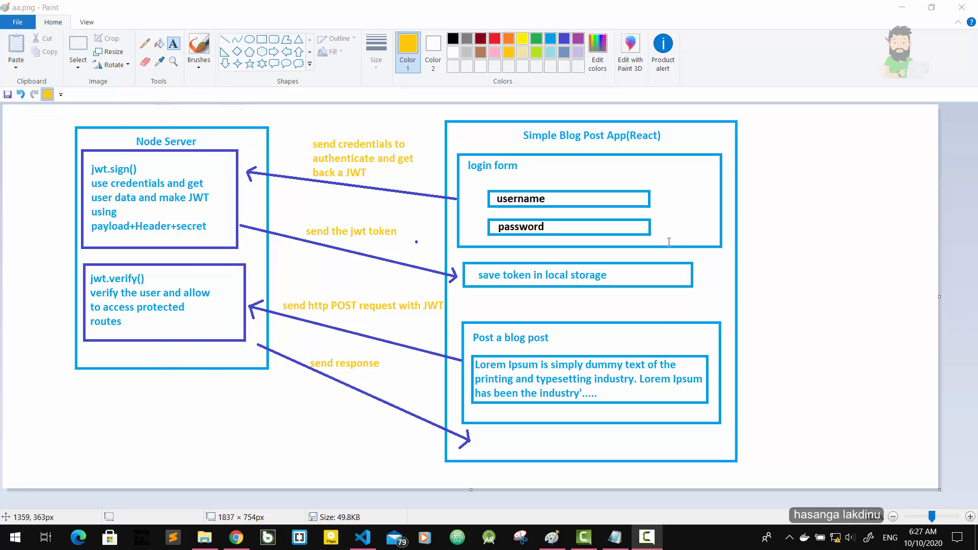
{"action": "mouse_move", "coordinate": [661, 116]}
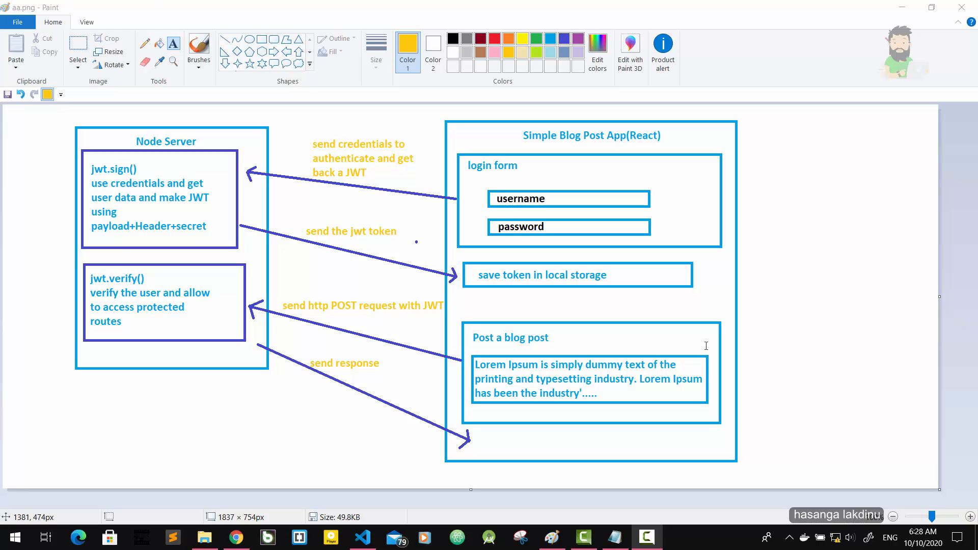
{"action": "mouse_move", "coordinate": [501, 309]}
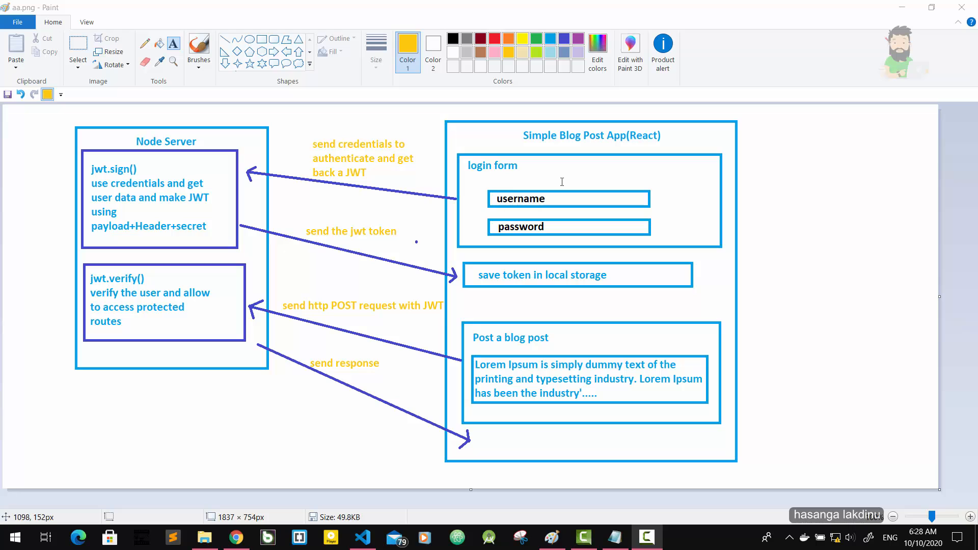
{"action": "mouse_move", "coordinate": [558, 206]}
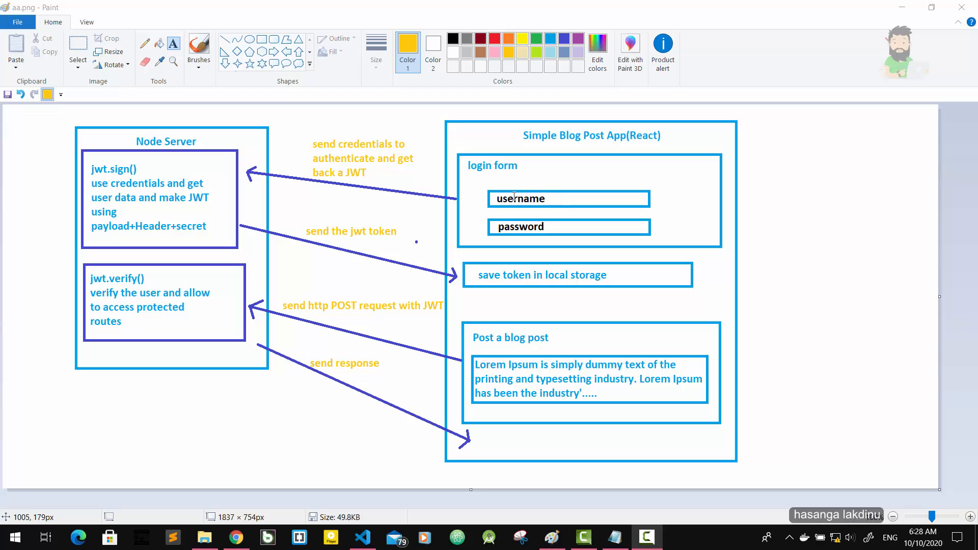
{"action": "mouse_move", "coordinate": [335, 161]}
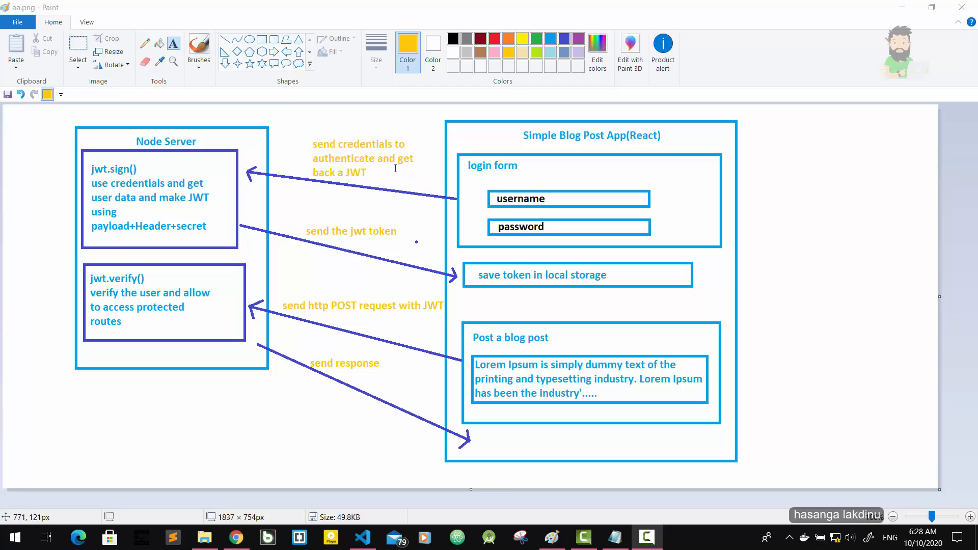
{"action": "mouse_move", "coordinate": [284, 128]}
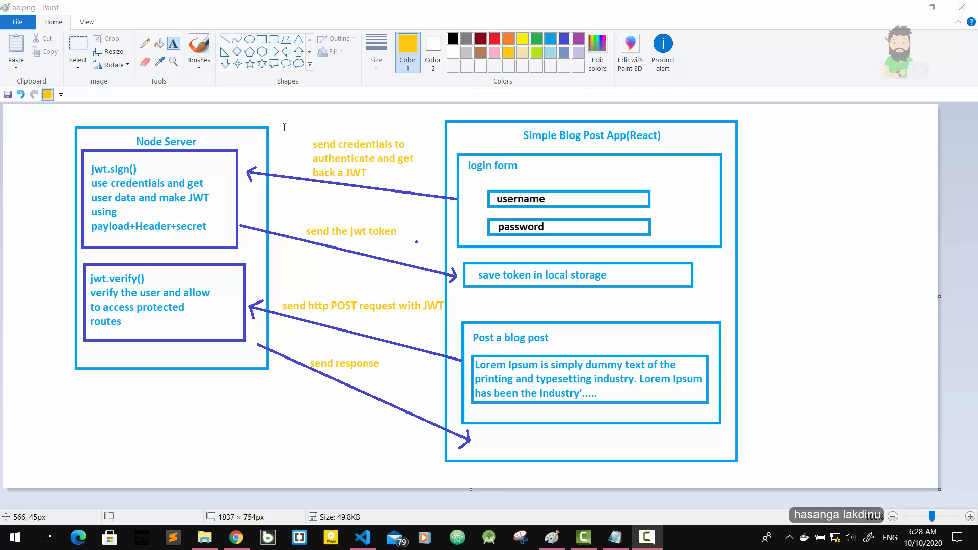
{"action": "mouse_move", "coordinate": [160, 205]}
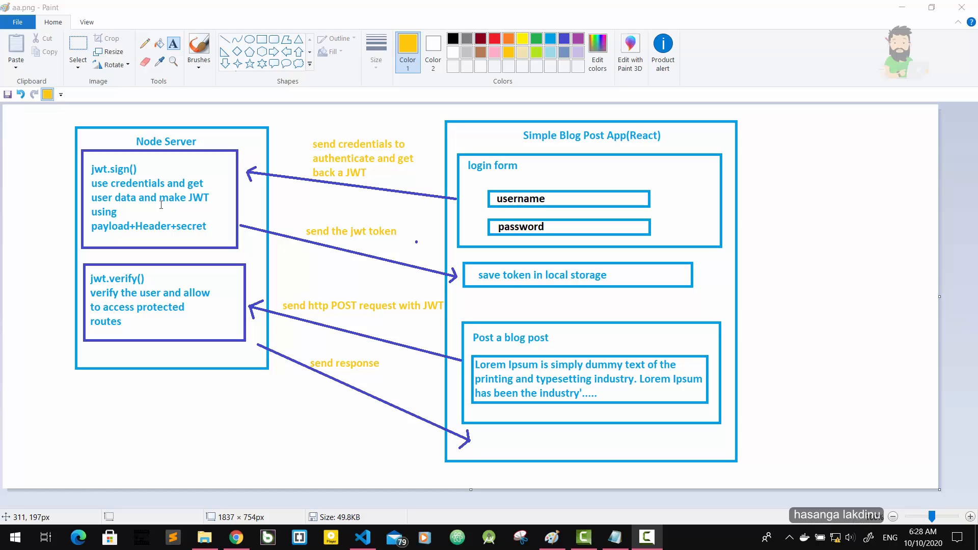
{"action": "mouse_move", "coordinate": [610, 273]}
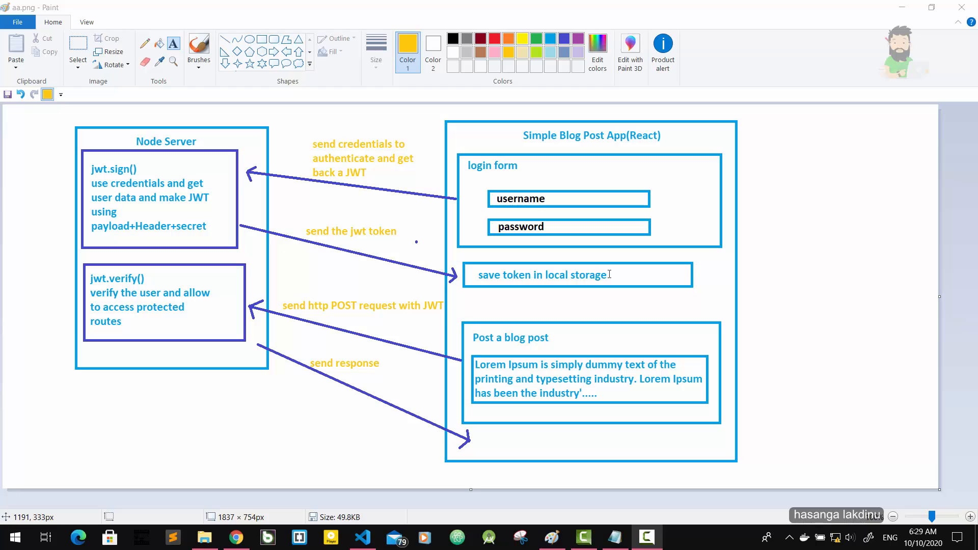
{"action": "mouse_move", "coordinate": [455, 312]}
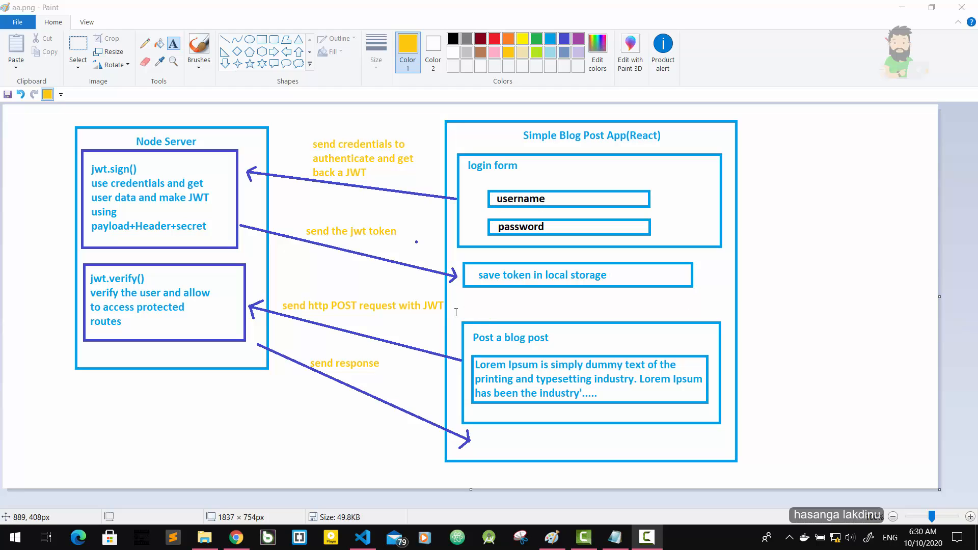
{"action": "mouse_move", "coordinate": [480, 306]}
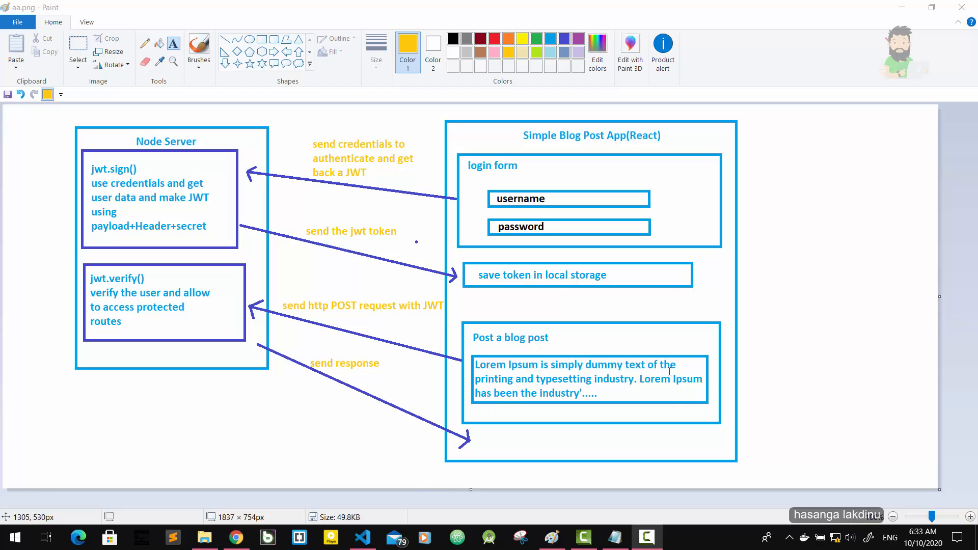
{"action": "mouse_move", "coordinate": [539, 364]}
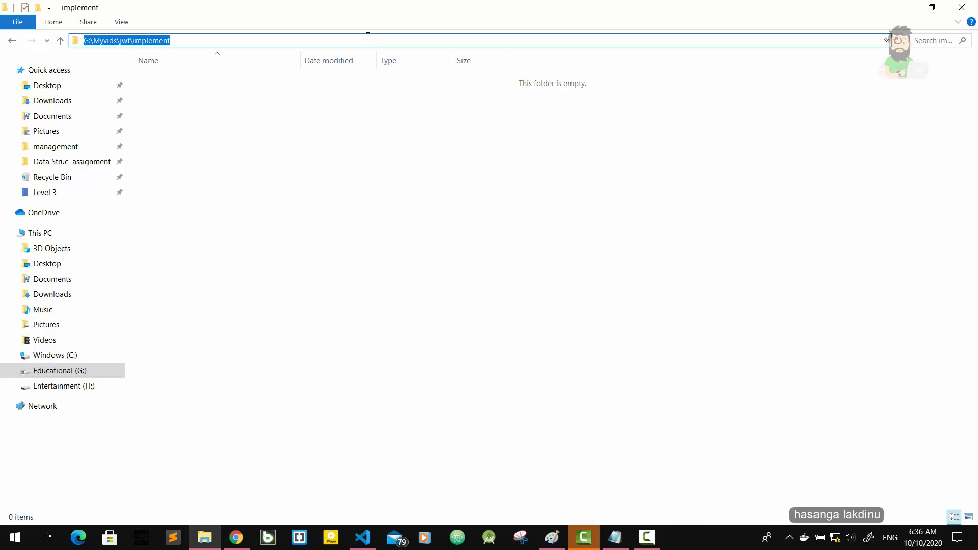
Step: Open Command Prompt from the implement folder and create the myproject folder
{"action": "type", "text": "cmd"}
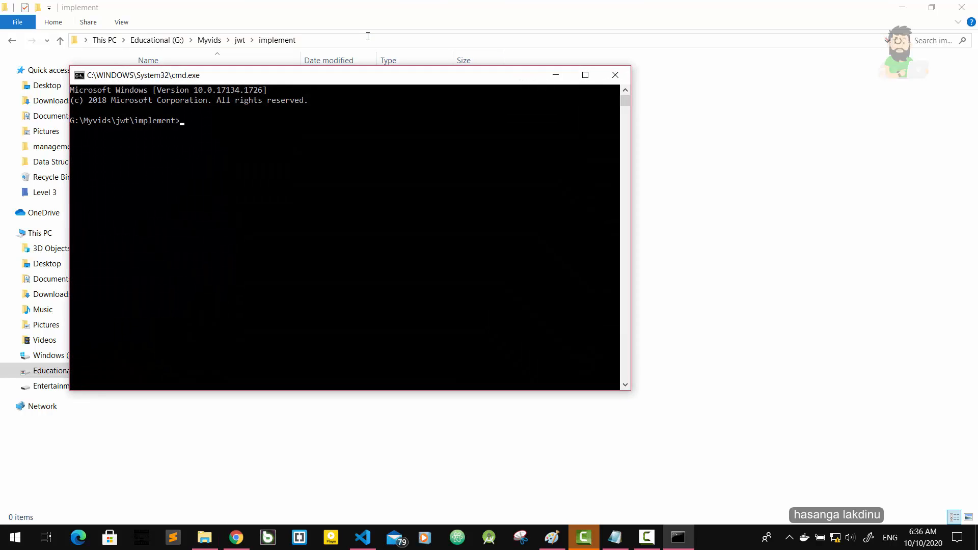
{"action": "type", "text": "mkdir"}
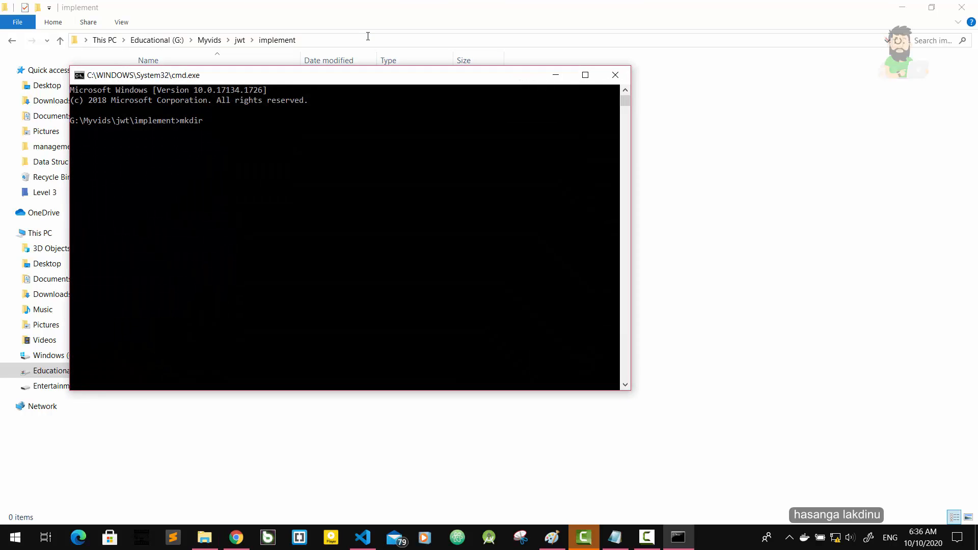
{"action": "type", "text": "mypro"}
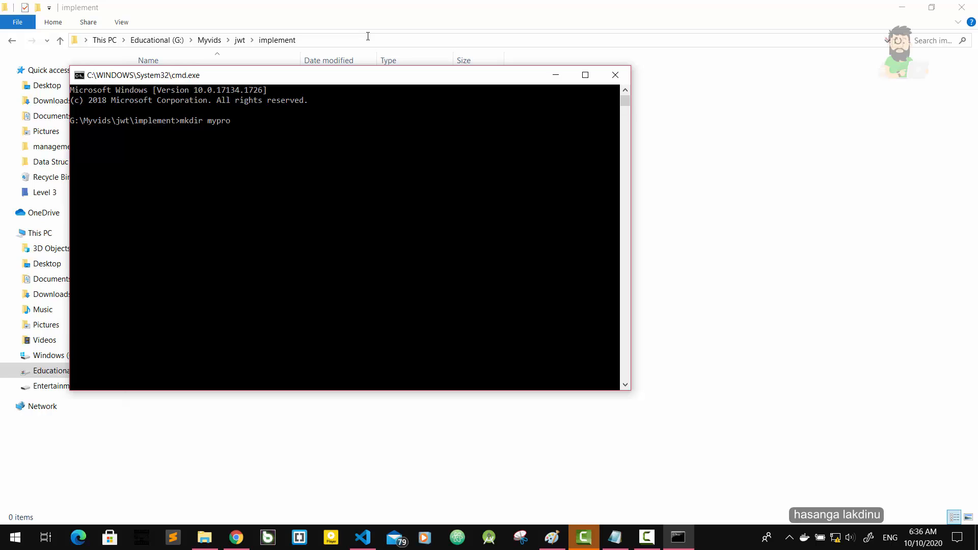
{"action": "key", "text": "Enter"}
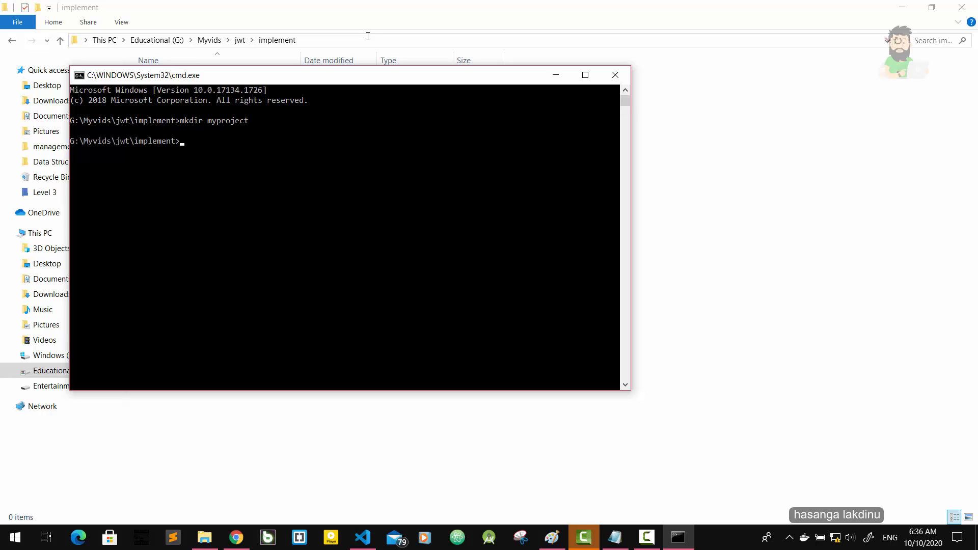
Step: Enter myproject and initialise it with default values using npm init -y
{"action": "type", "text": "cd myproject"}
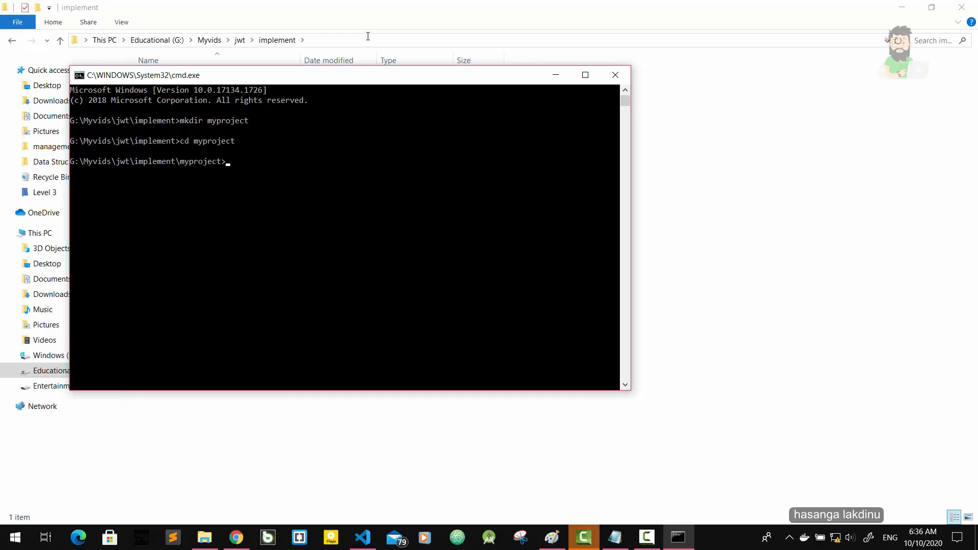
{"action": "type", "text": "NPM IN"}
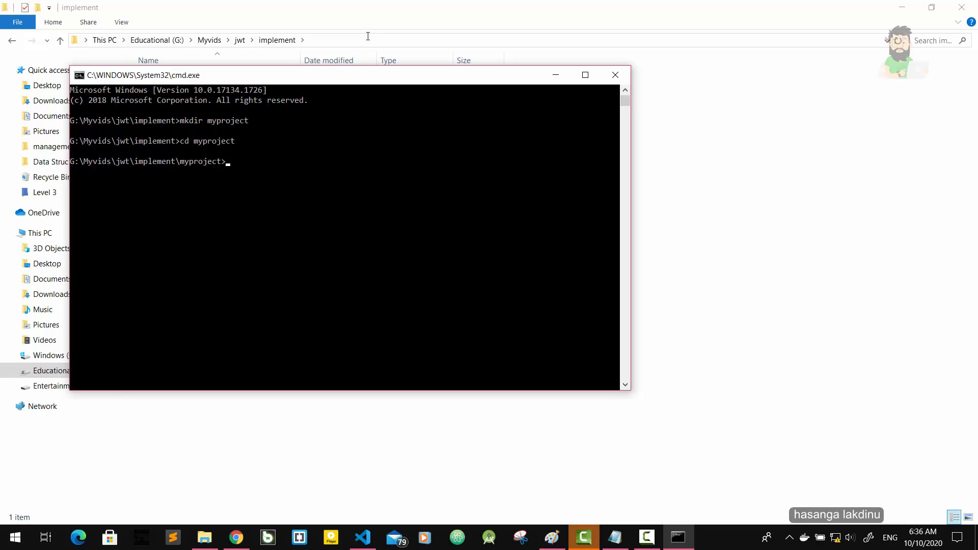
{"action": "type", "text": "npm"}
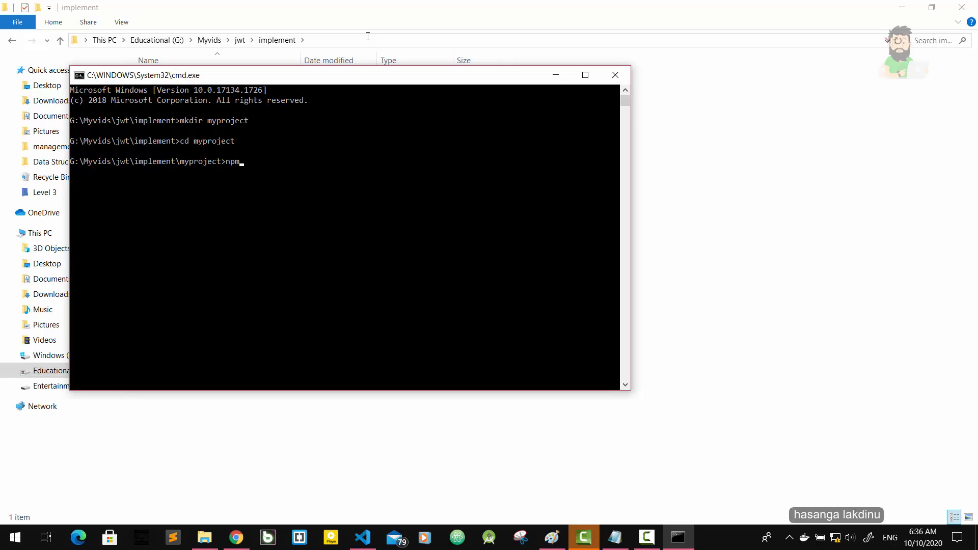
{"action": "type", "text": "init -"}
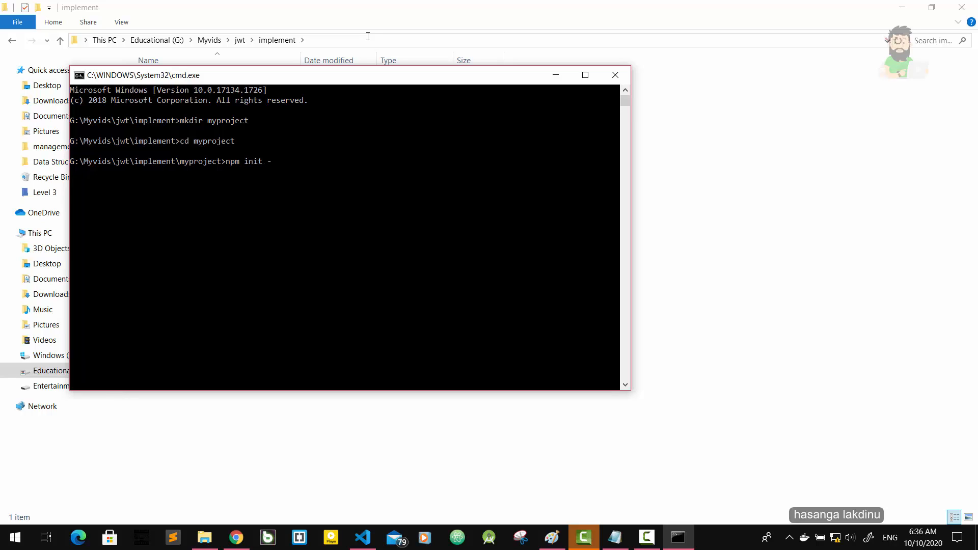
{"action": "type", "text": "y"}
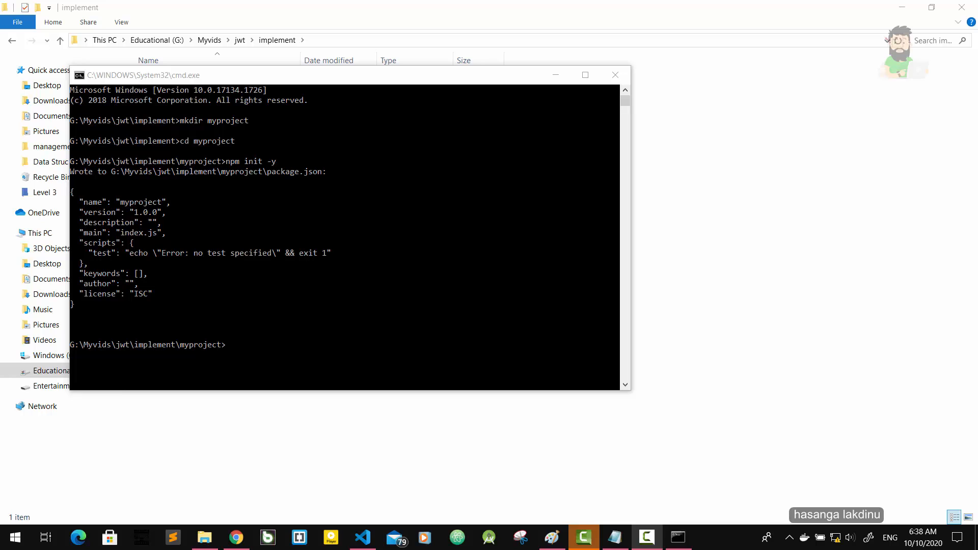
{"action": "mouse_move", "coordinate": [371, 332]}
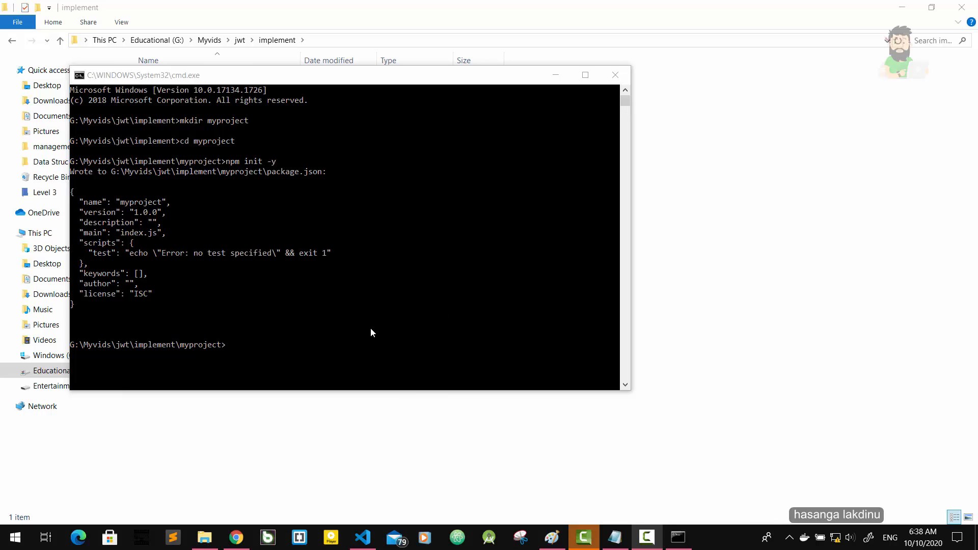
Step: Run code . inside myproject to launch it in Visual Studio Code
{"action": "type", "text": "code"}
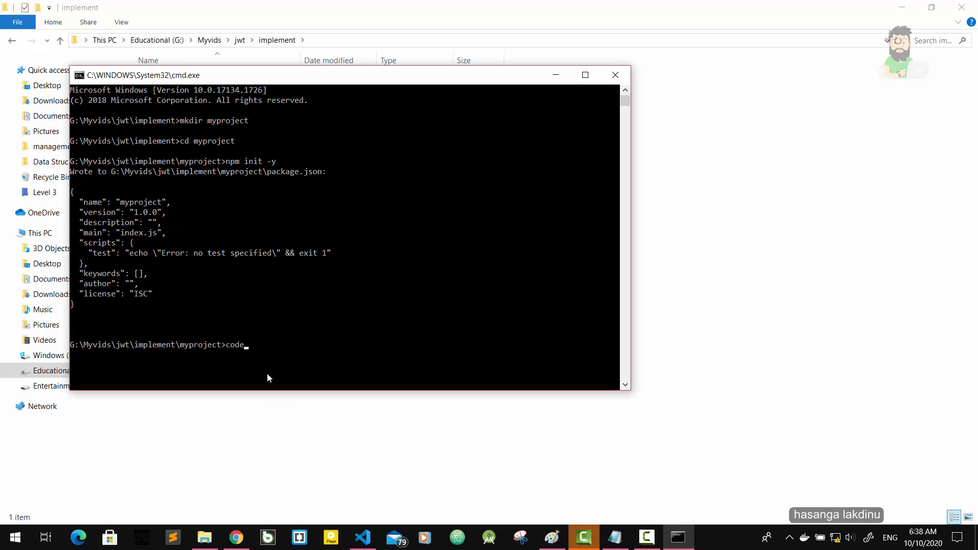
{"action": "type", "text": ","}
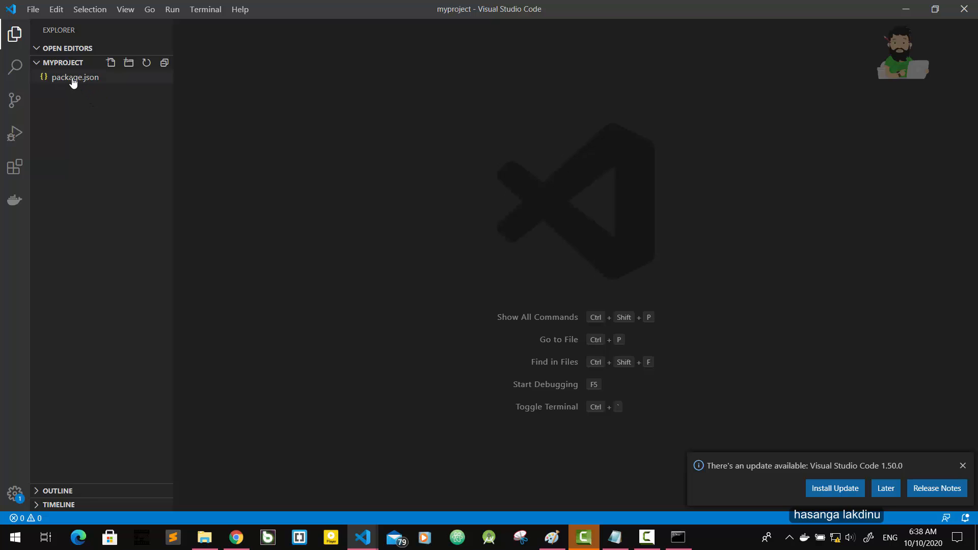
Step: Add a new file named index.js under MYPROJECT and open it
{"action": "left_click", "coordinate": [75, 77]}
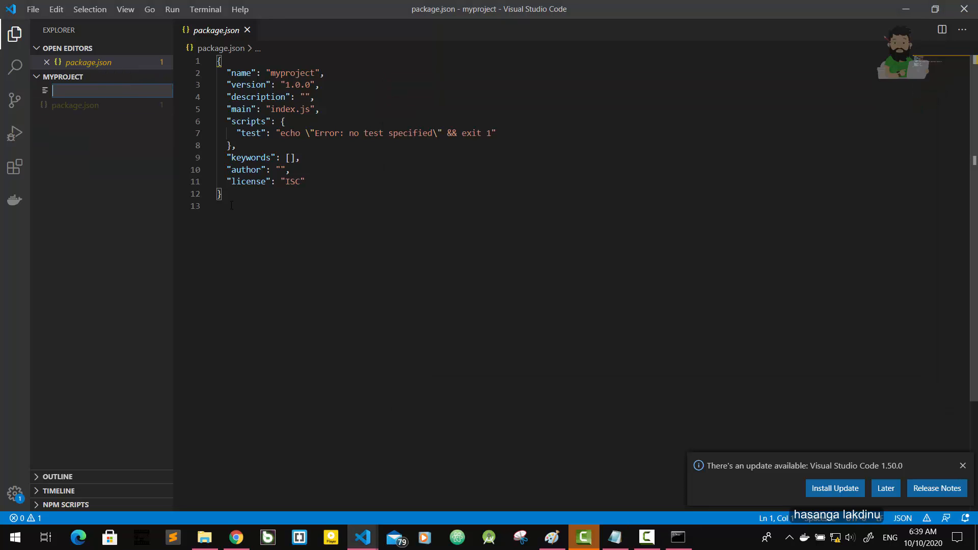
{"action": "type", "text": "index"}
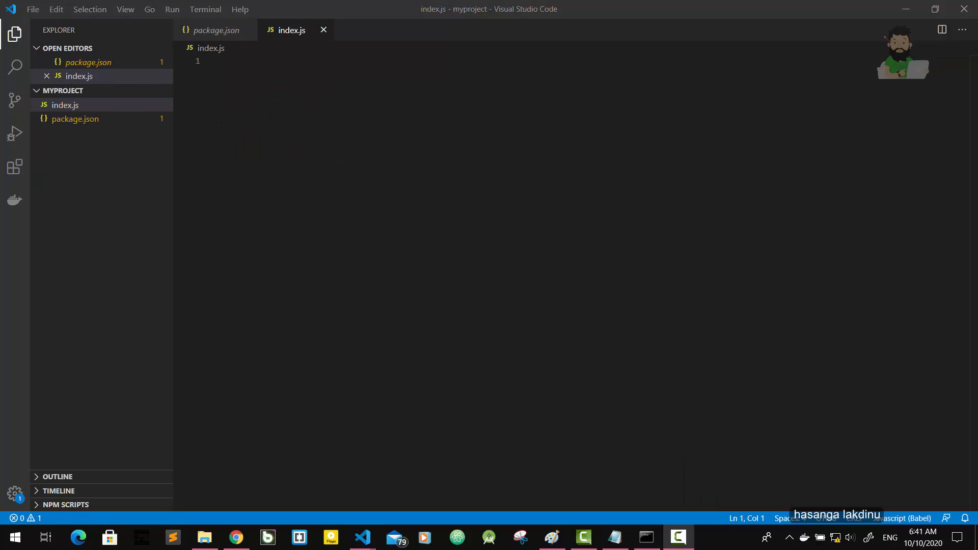
{"action": "mouse_move", "coordinate": [172, 9]}
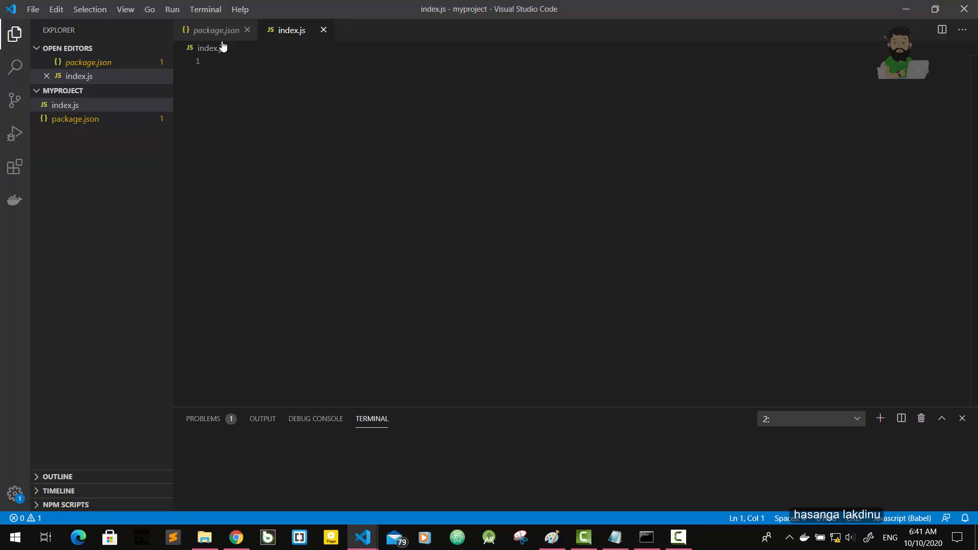
Step: Enlarge the terminal panel and enter npm i express body-parser jsonwebtoken cors
{"action": "left_click_drag", "start_coordinate": [498, 411], "coordinate": [498, 328]}
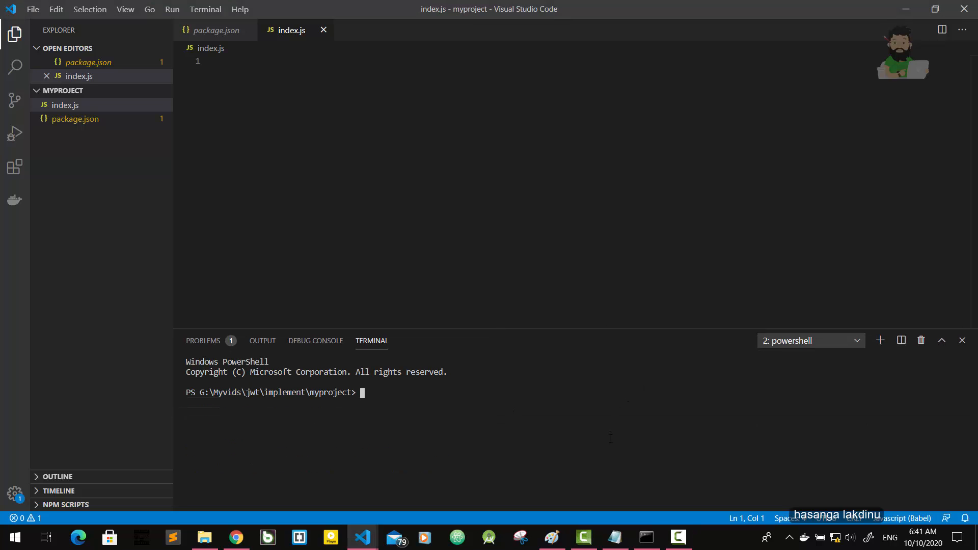
{"action": "type", "text": "npm i"}
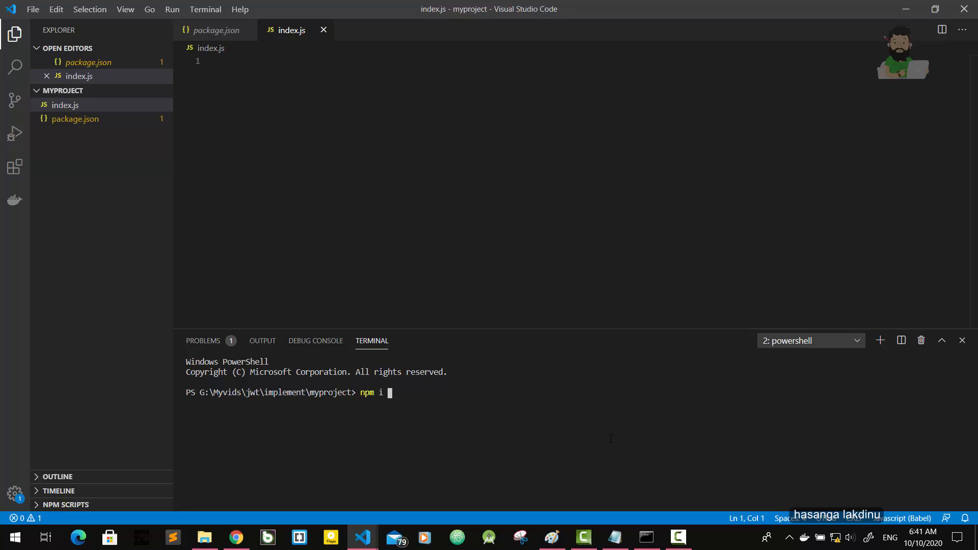
{"action": "type", "text": "express bo"}
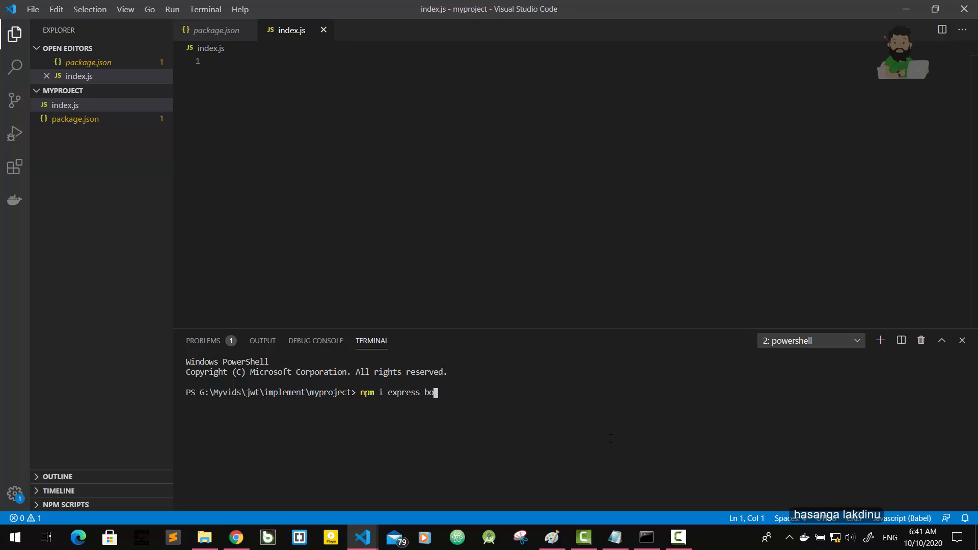
{"action": "type", "text": "dy-pa"}
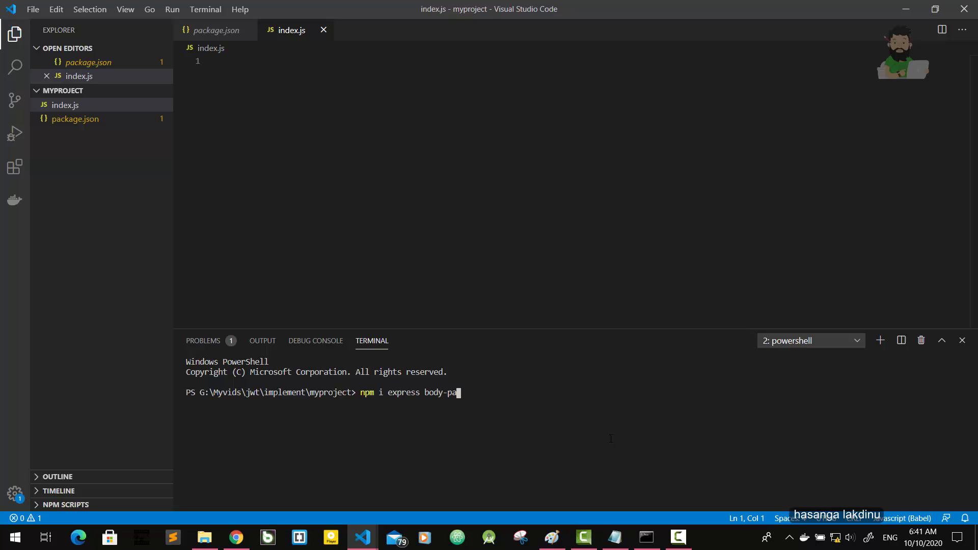
{"action": "type", "text": "rser"}
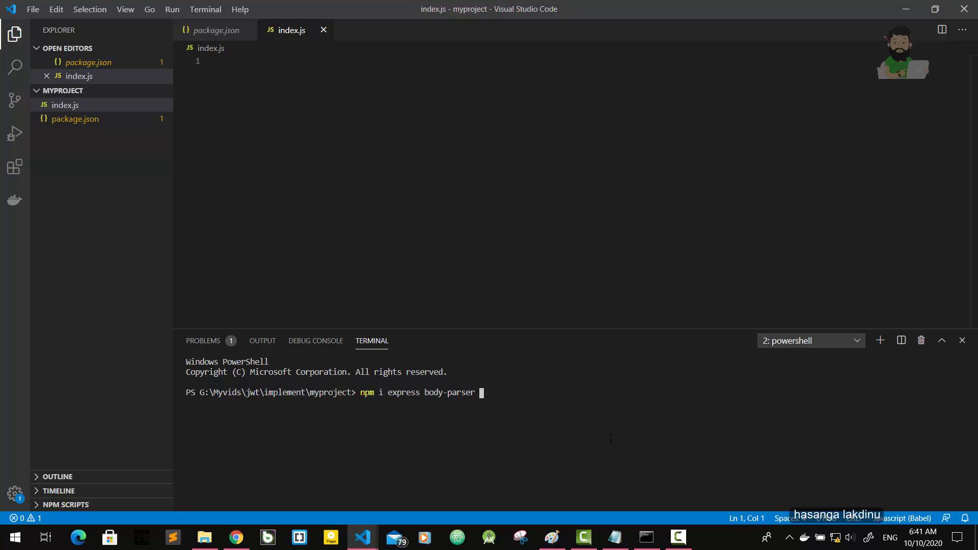
{"action": "type", "text": "jsonweb"}
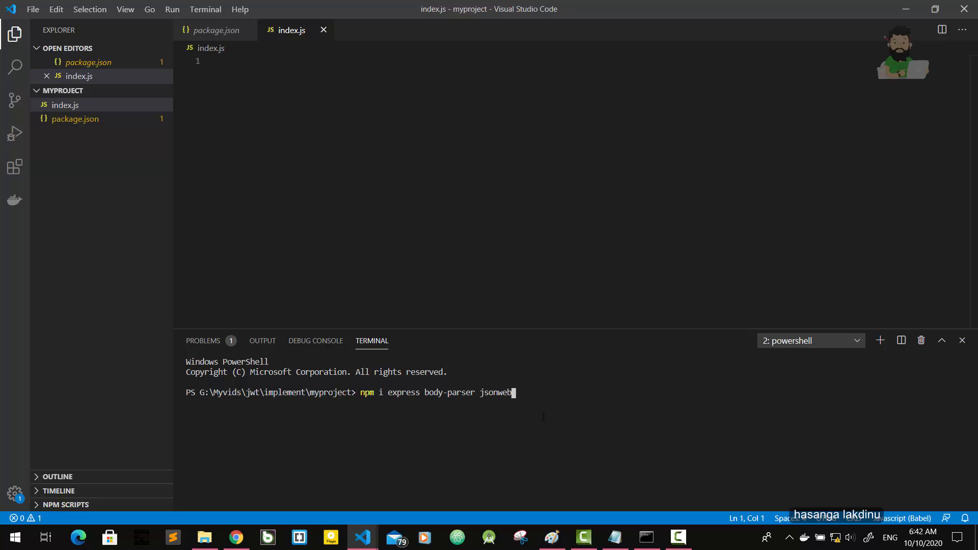
{"action": "type", "text": "token"}
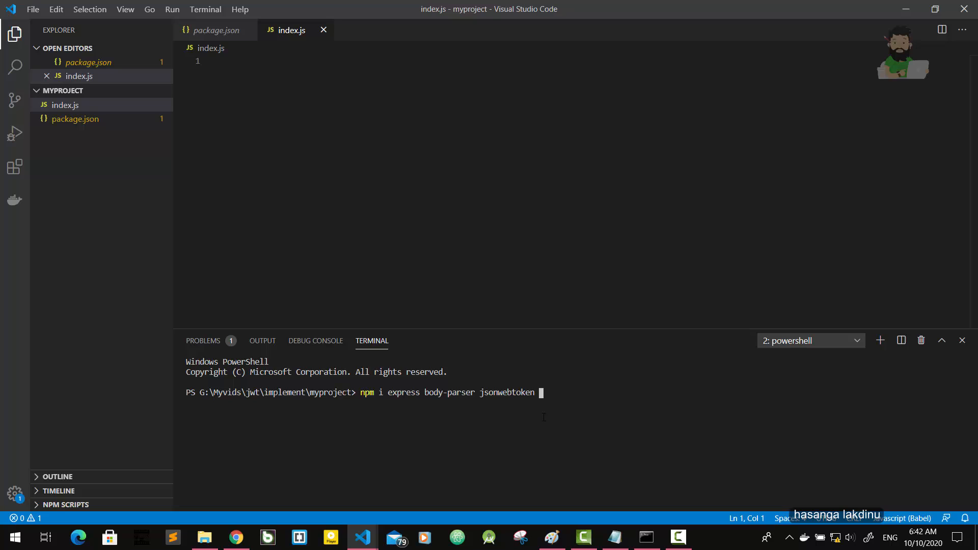
{"action": "type", "text": "cors"}
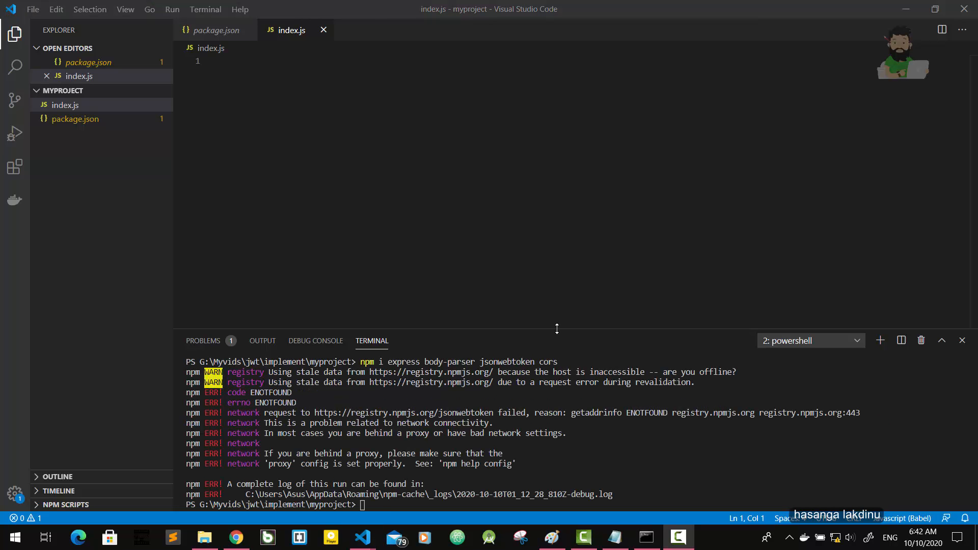
{"action": "mouse_move", "coordinate": [849, 468]}
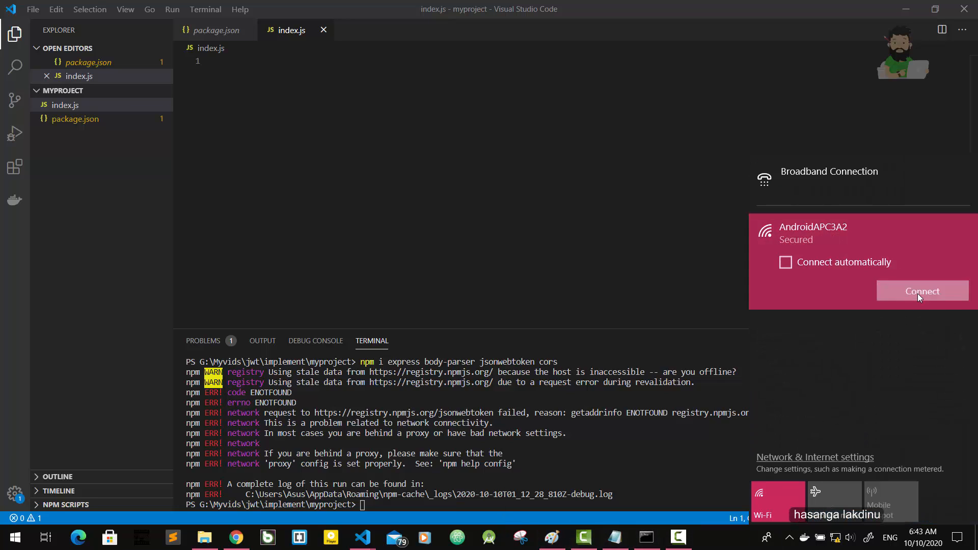
Step: Reconnect to the secured Wi-Fi network so the package install can succeed
{"action": "left_click", "coordinate": [922, 290]}
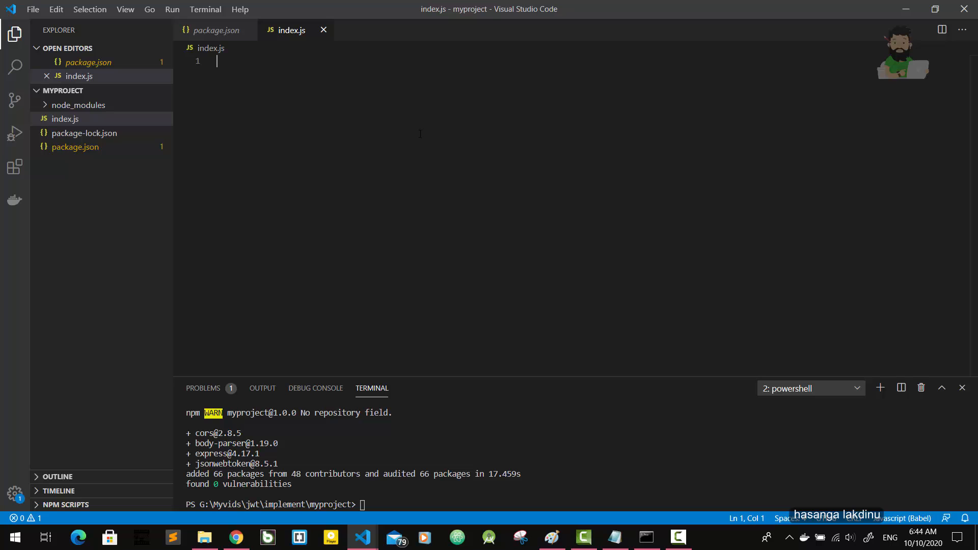
Step: Require express, jsonwebtoken and cors into constants at the top of index.js
{"action": "type", "text": "const ex"}
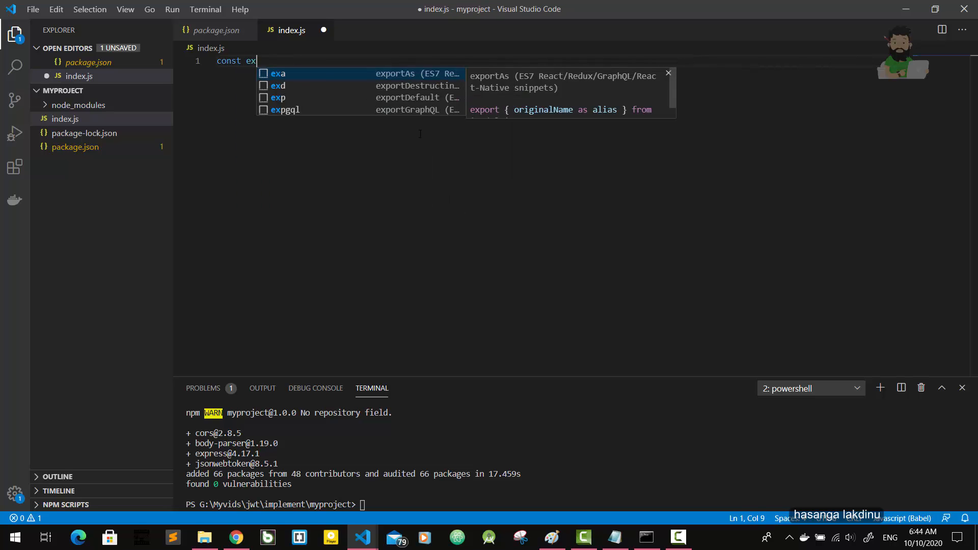
{"action": "type", "text": "press"}
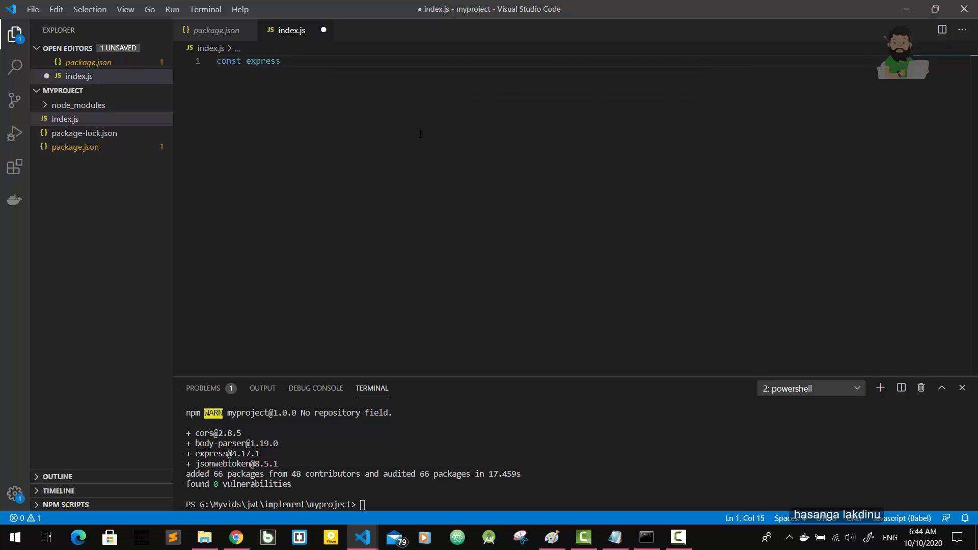
{"action": "type", "text": "= re"}
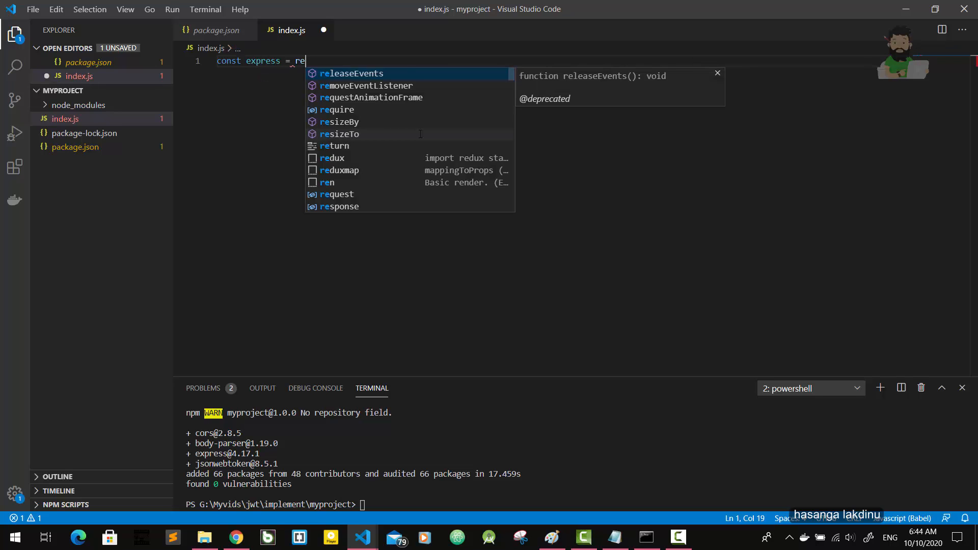
{"action": "type", "text": "quire{"}
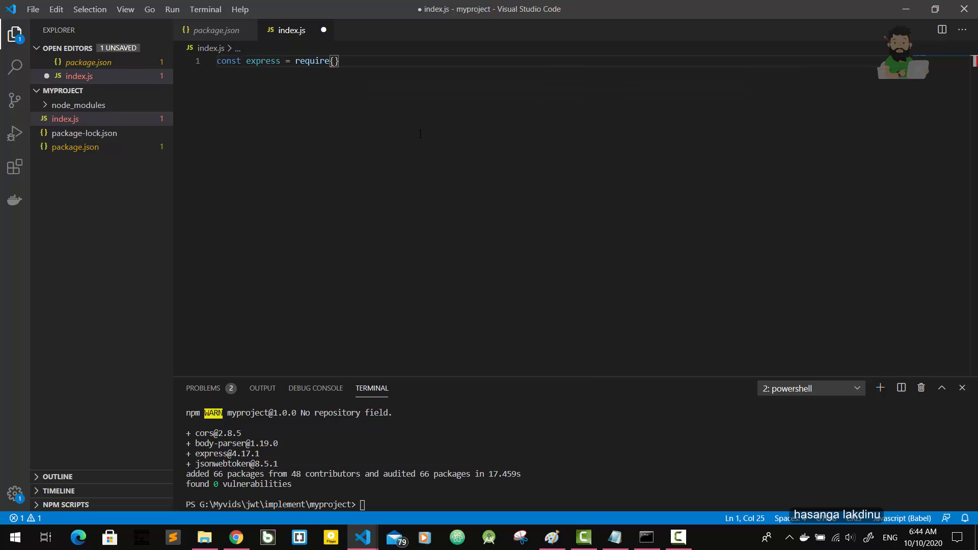
{"action": "type", "text": "()"}
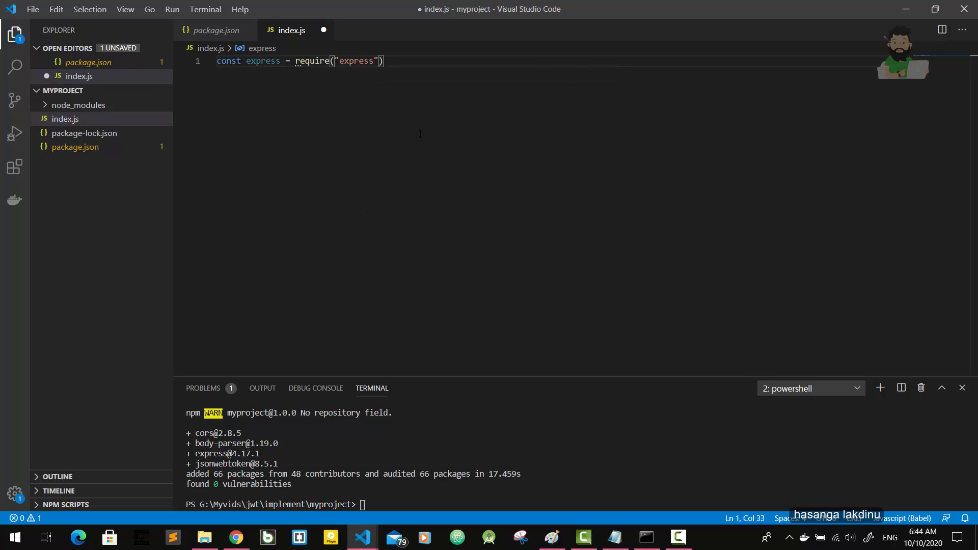
{"action": "type", "text": ";"}
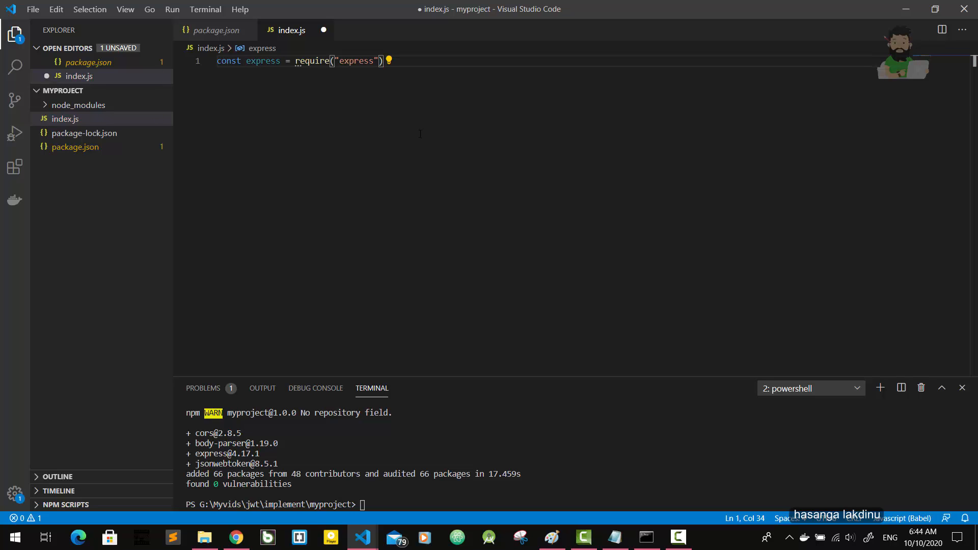
{"action": "type", "text": ";"}
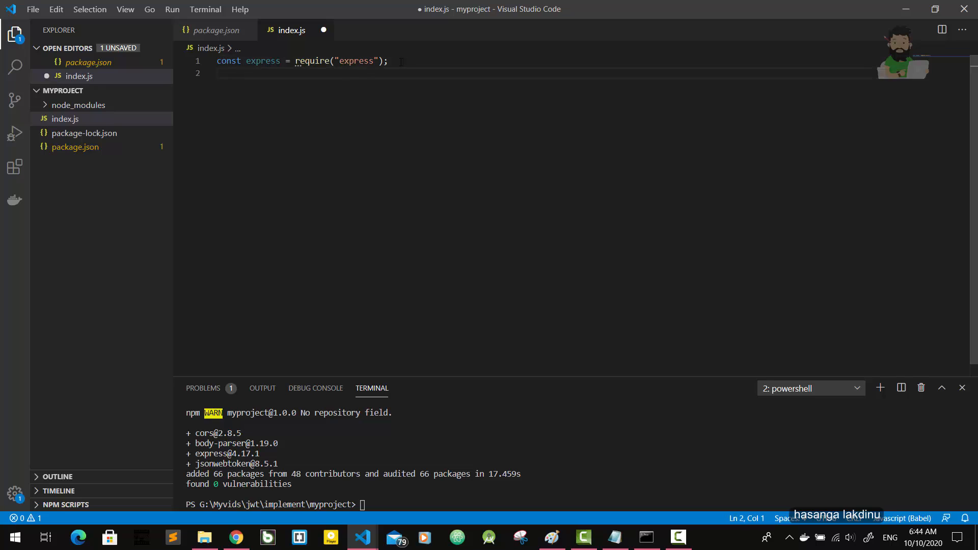
{"action": "type", "text": "const jwt= require('jsonwebtoken')"}
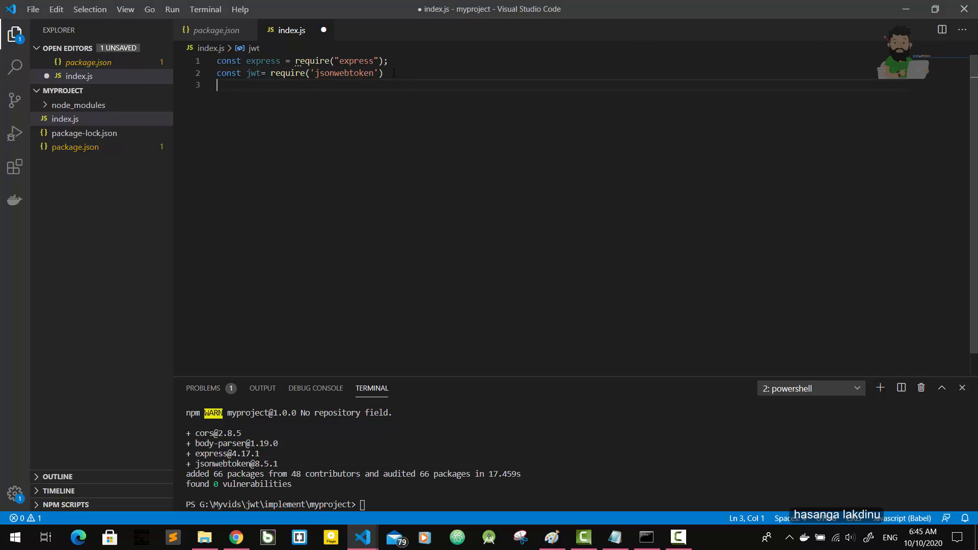
{"action": "type", "text": "const cors = require('cors');"}
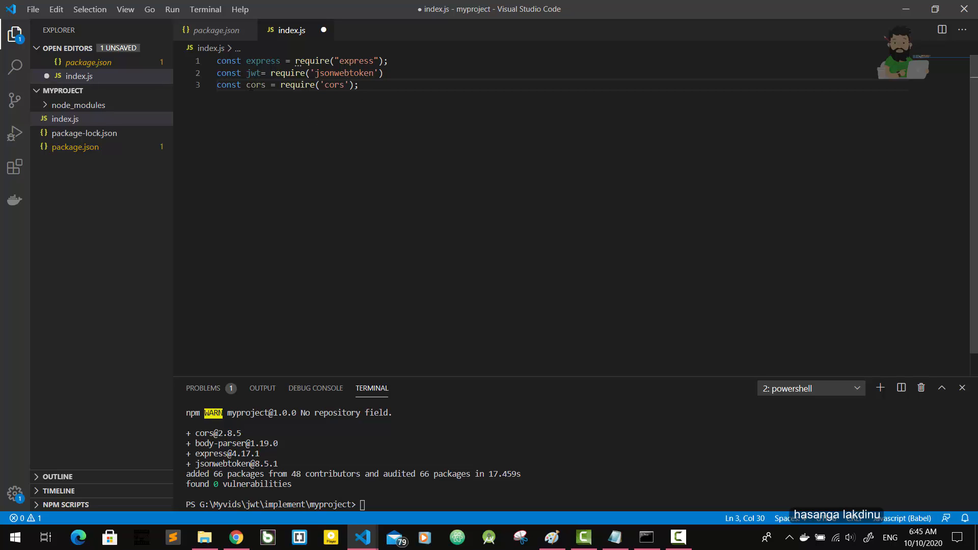
{"action": "double_click", "coordinate": [256, 85]}
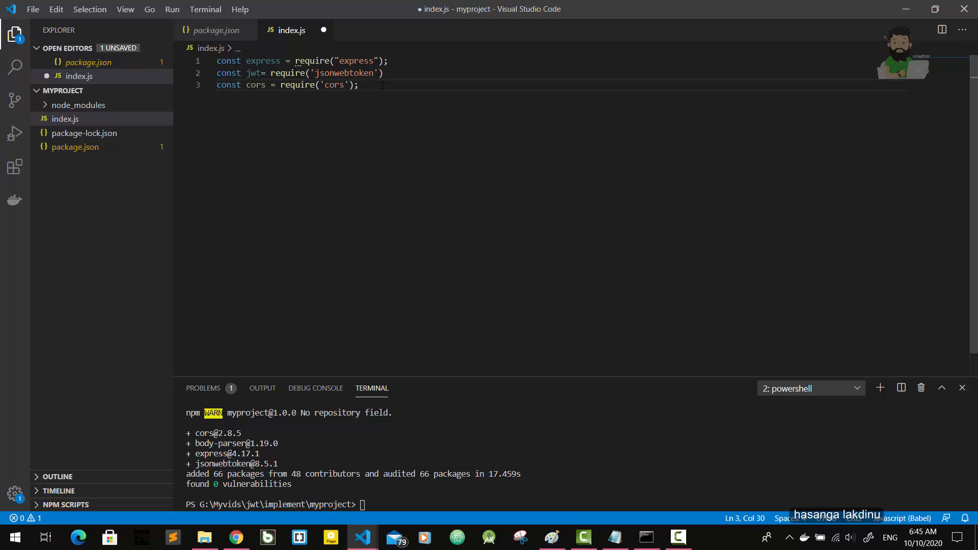
Step: Create the Express app with const app = express();
{"action": "type", "text": "c"}
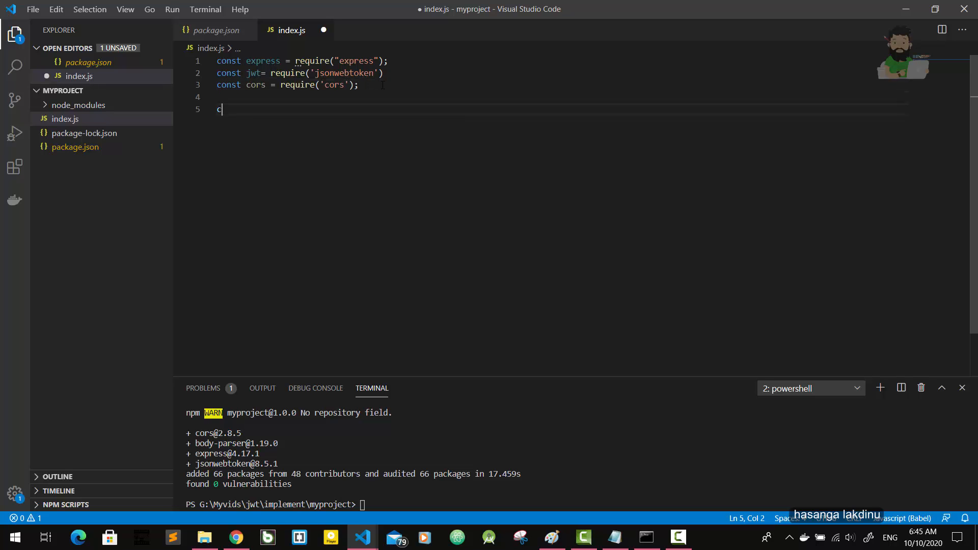
{"action": "type", "text": "onst"}
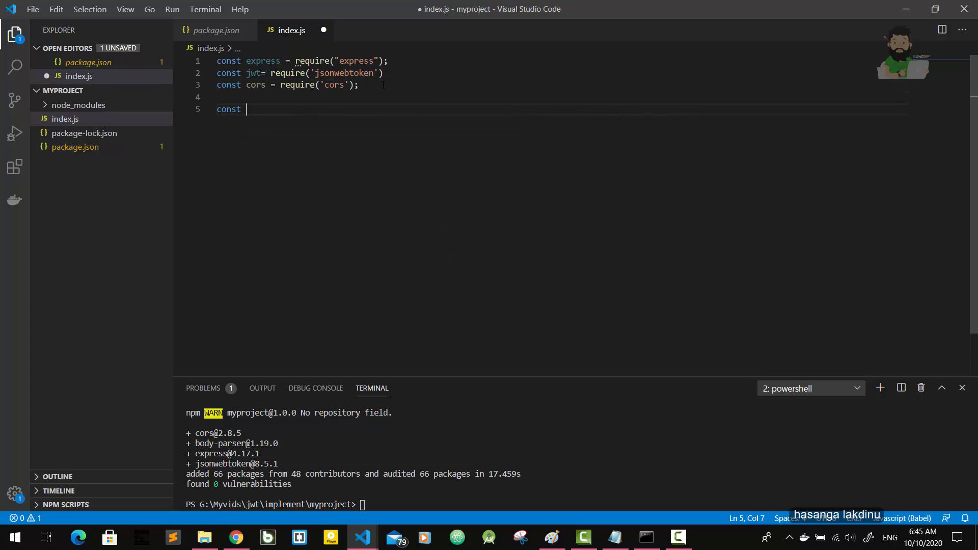
{"action": "type", "text": "app ="}
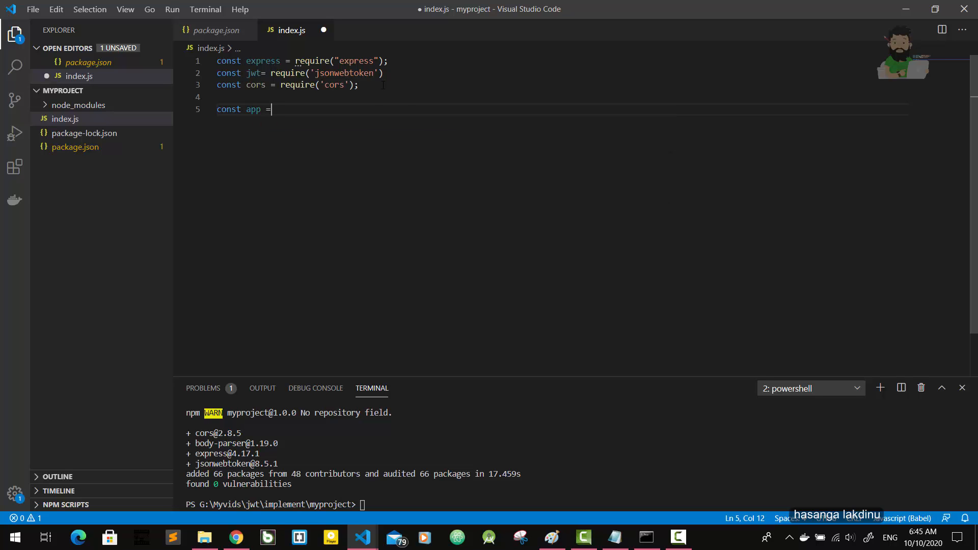
{"action": "type", "text": "exp"}
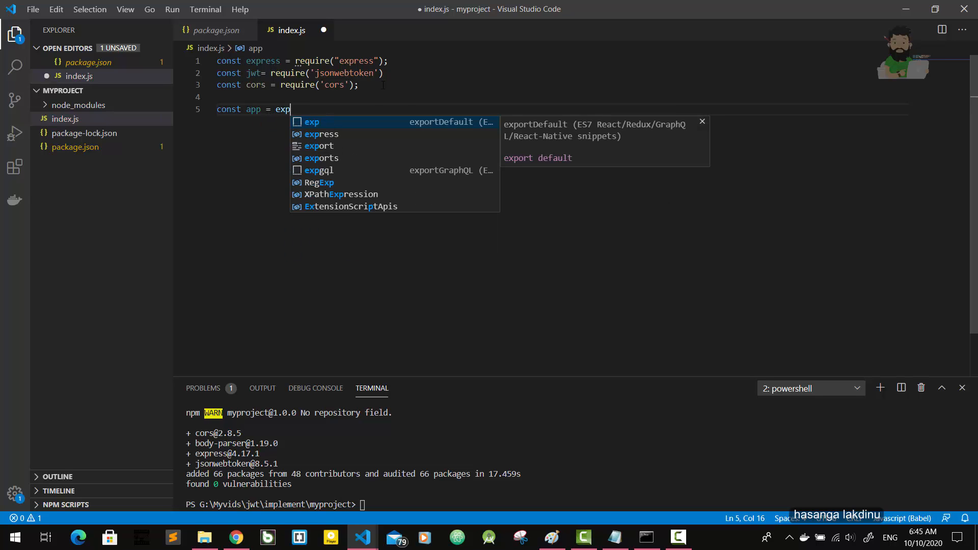
{"action": "type", "text": "ress"}
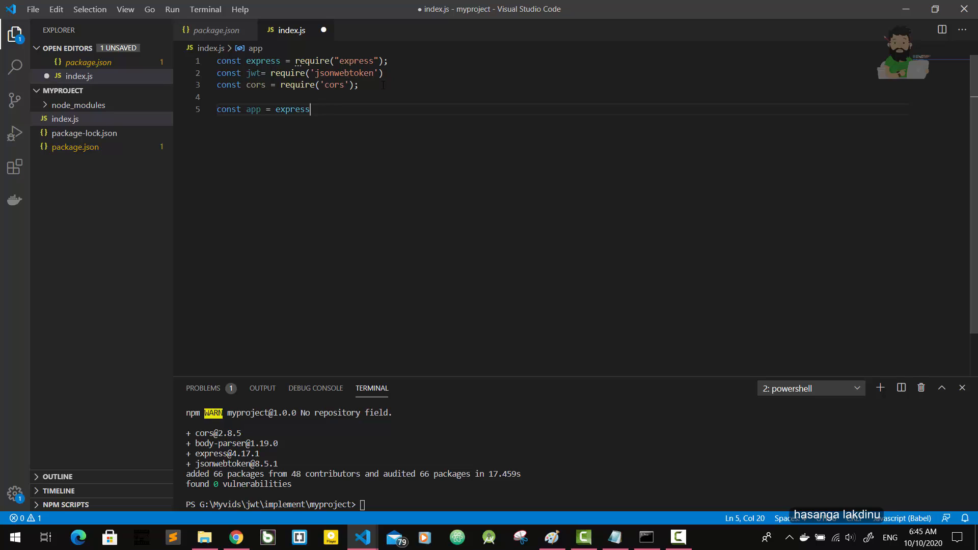
{"action": "type", "text": "();"}
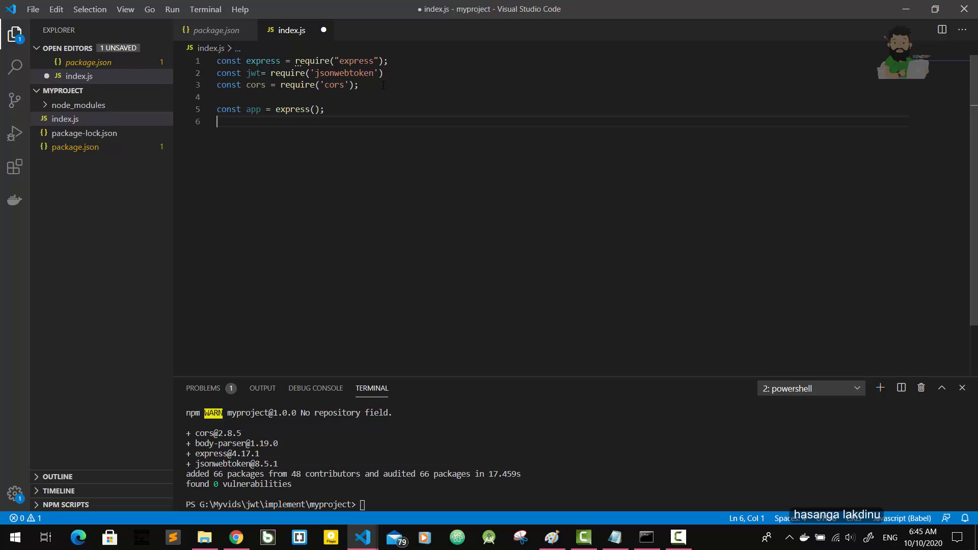
{"action": "key", "text": "enter"}
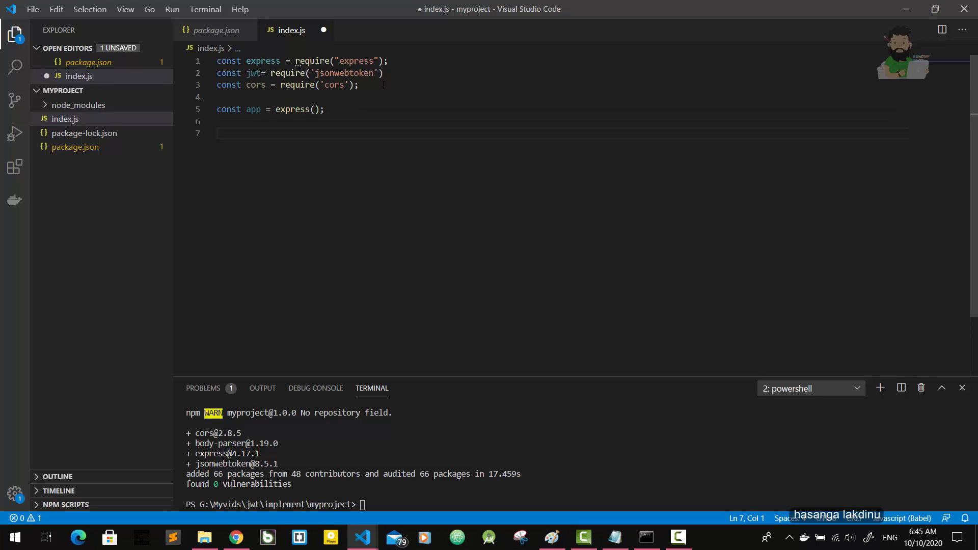
Step: Make the app listen on port 8000, logging "Server started on port 8000"
{"action": "type", "text": "app.l"}
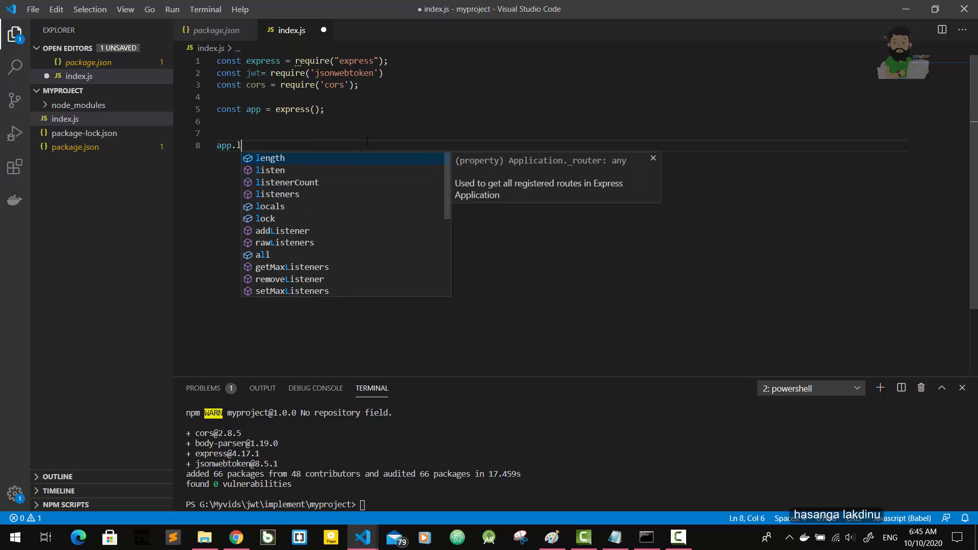
{"action": "type", "text": "isten("}
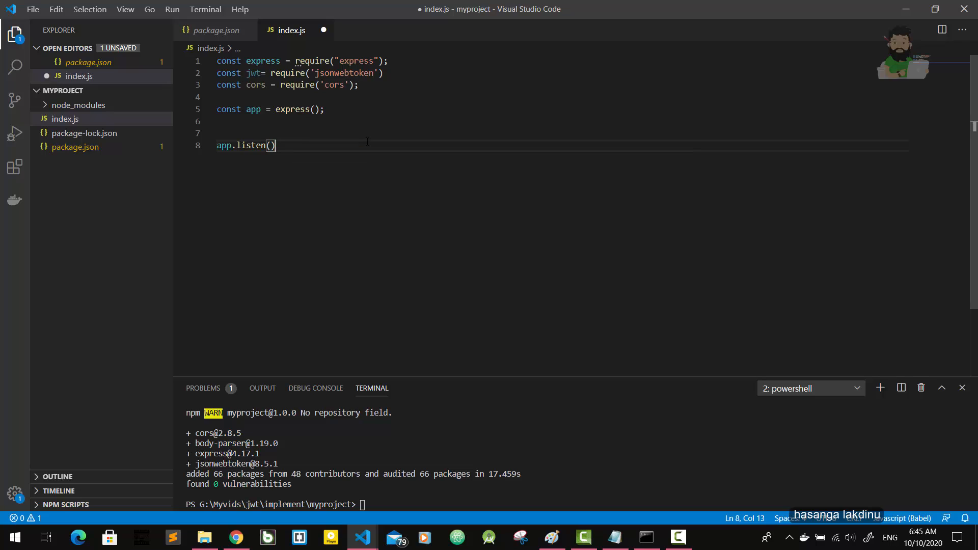
{"action": "key", "text": "Left"}
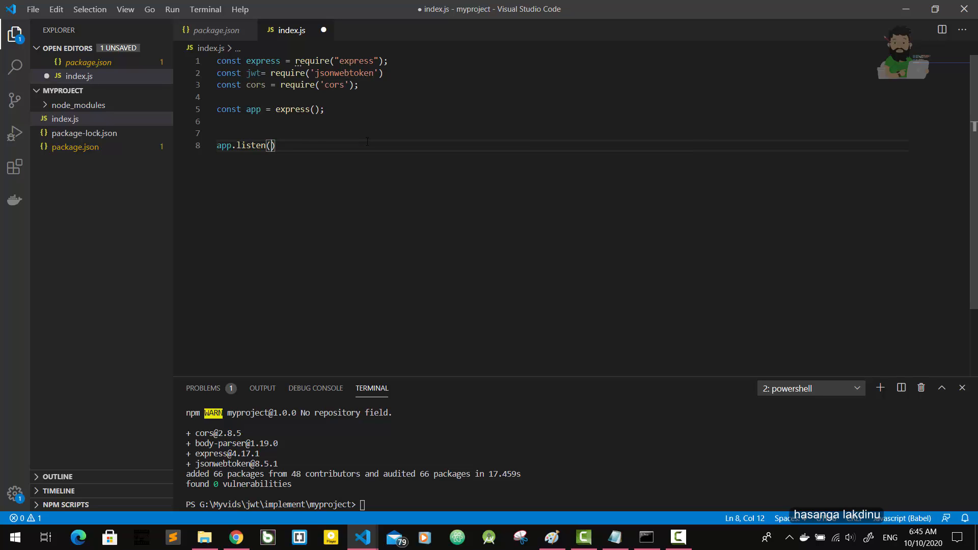
{"action": "type", "text": "8"}
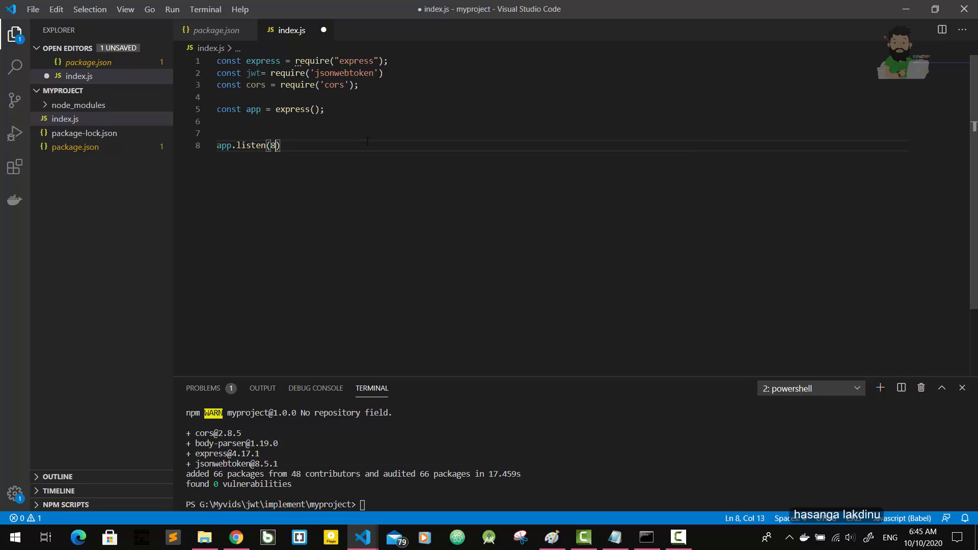
{"action": "type", "text": "00"}
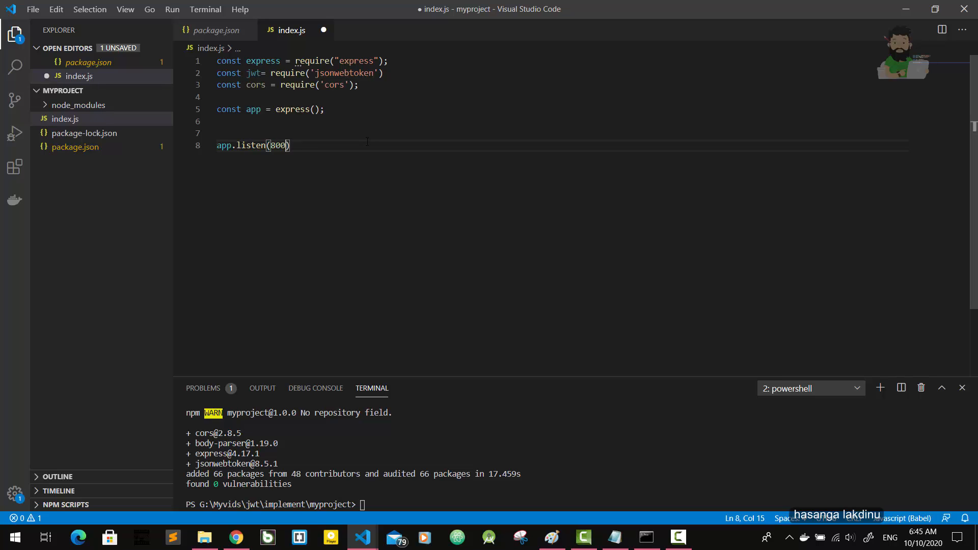
{"action": "type", "text": "0,"}
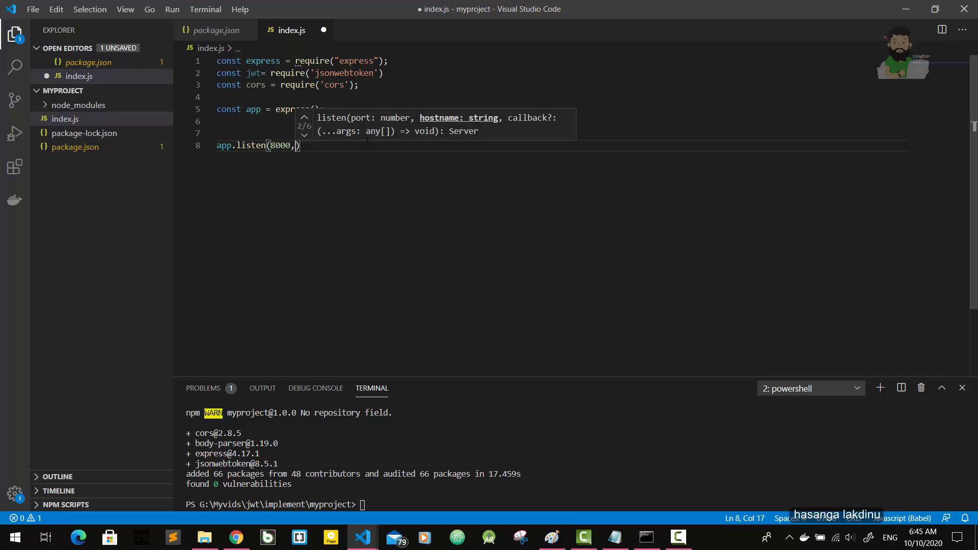
{"action": "type", "text": "()"}
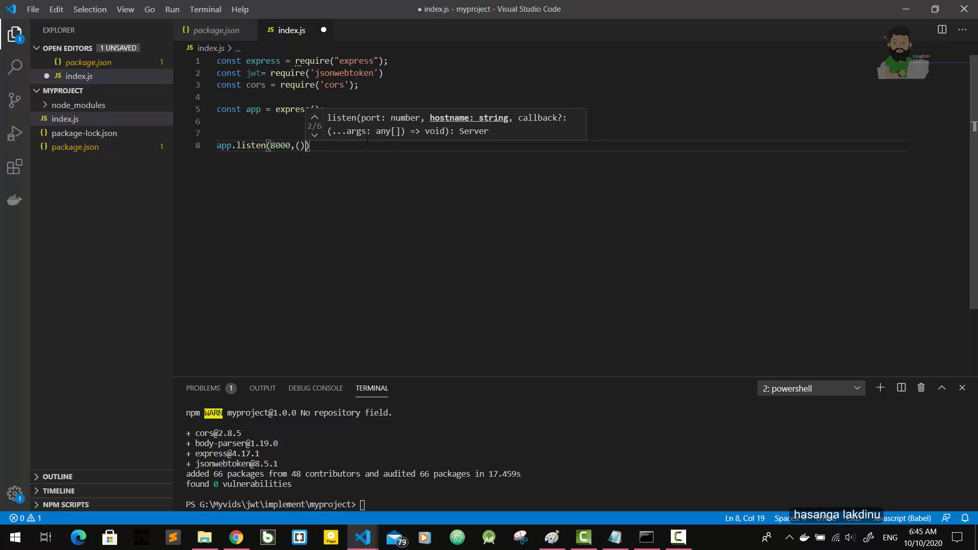
{"action": "type", "text": "=>"}
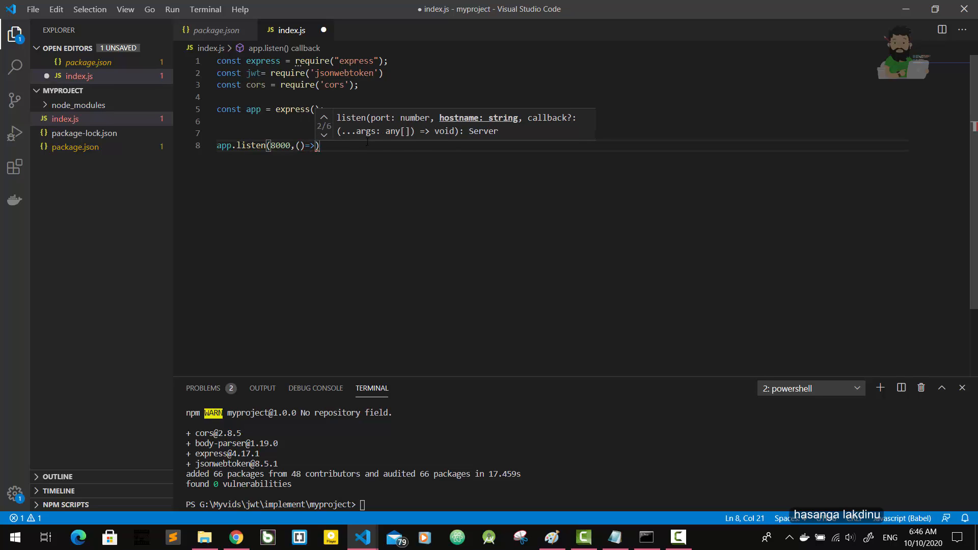
{"action": "key", "text": "Enter"}
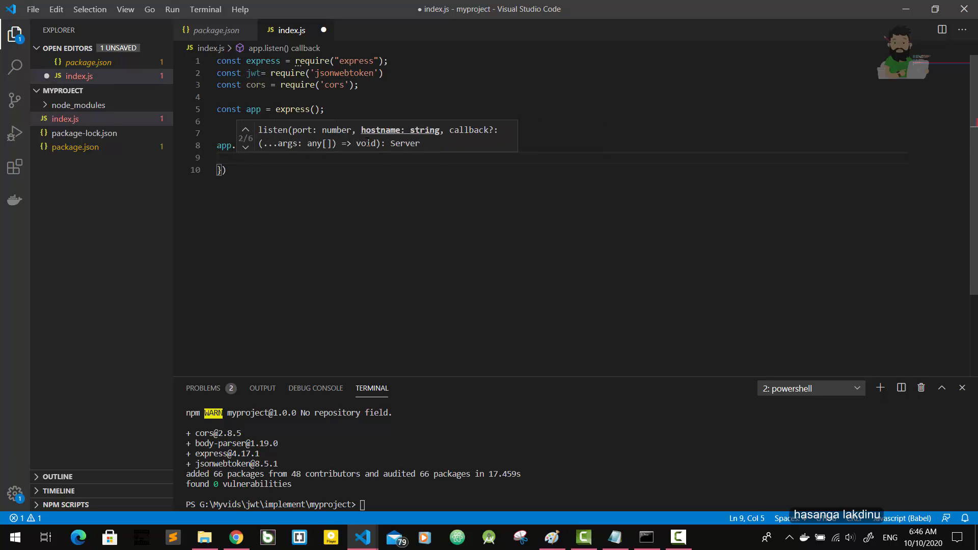
{"action": "type", "text": "list"}
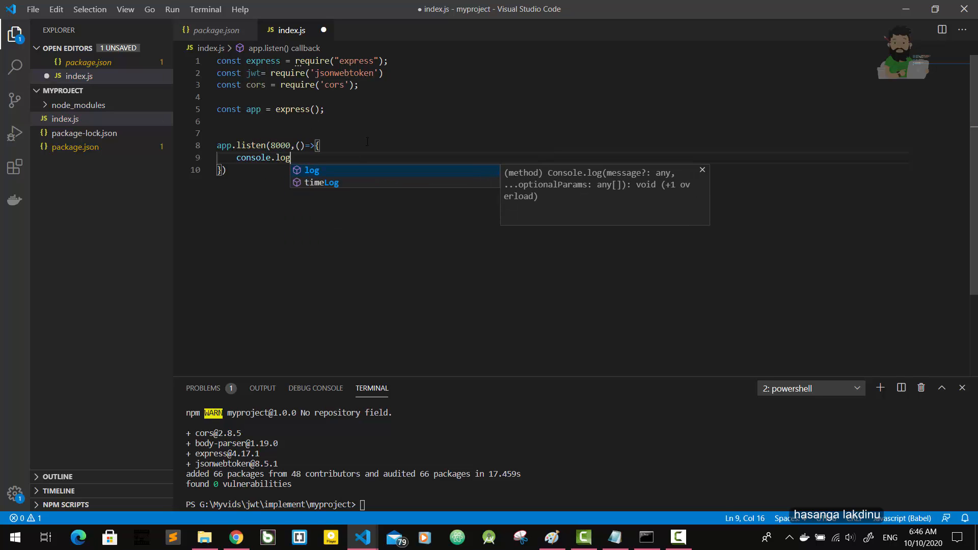
{"action": "type", "text": "(\"\")"}
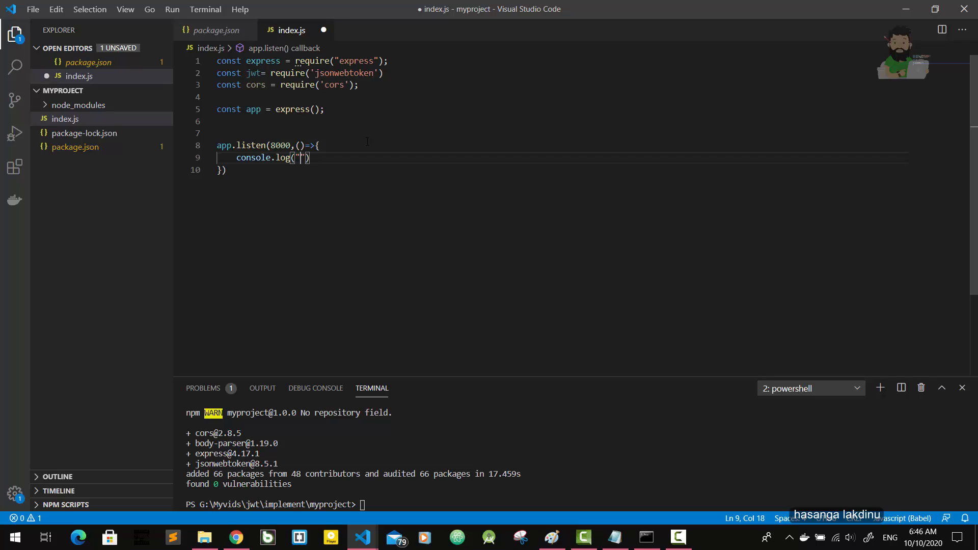
{"action": "type", "text": "Server"}
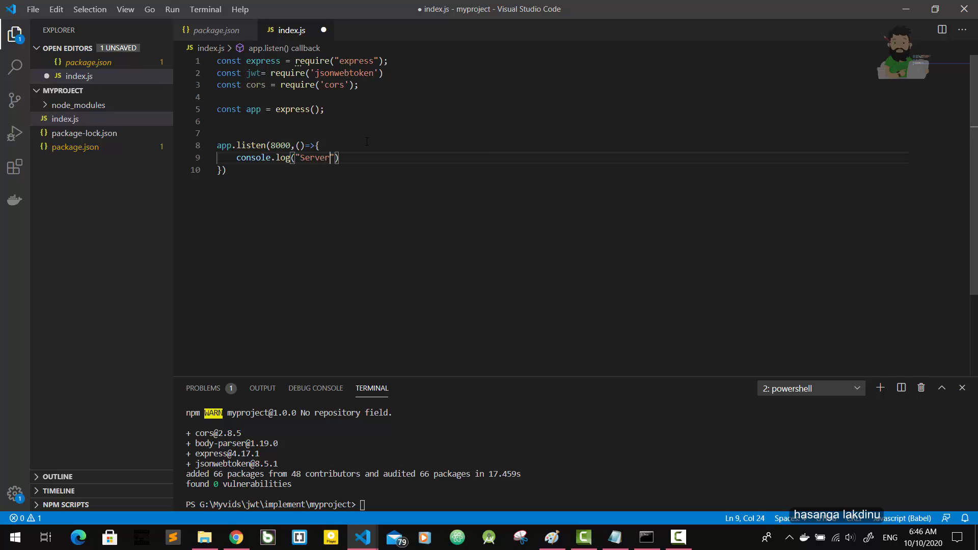
{"action": "type", "text": "started on port"}
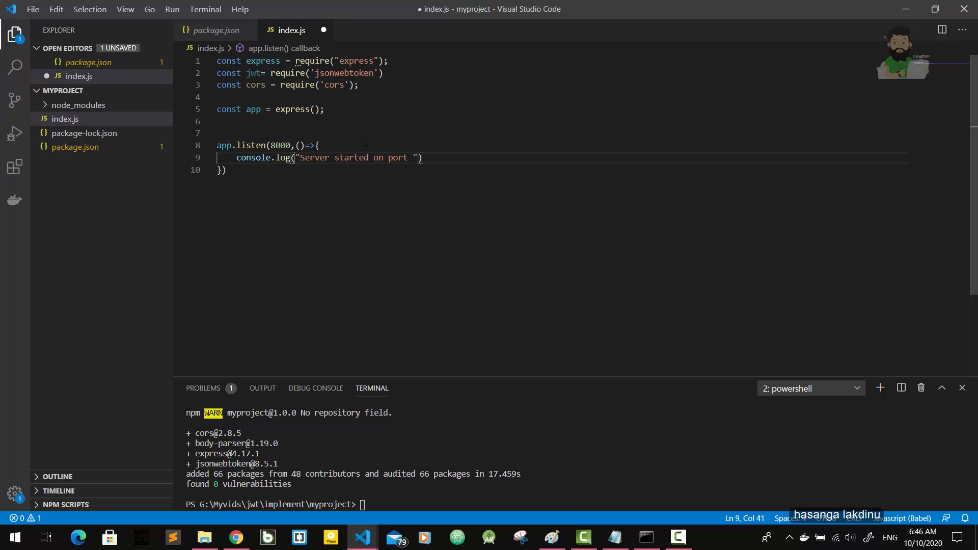
{"action": "type", "text": "8000"}
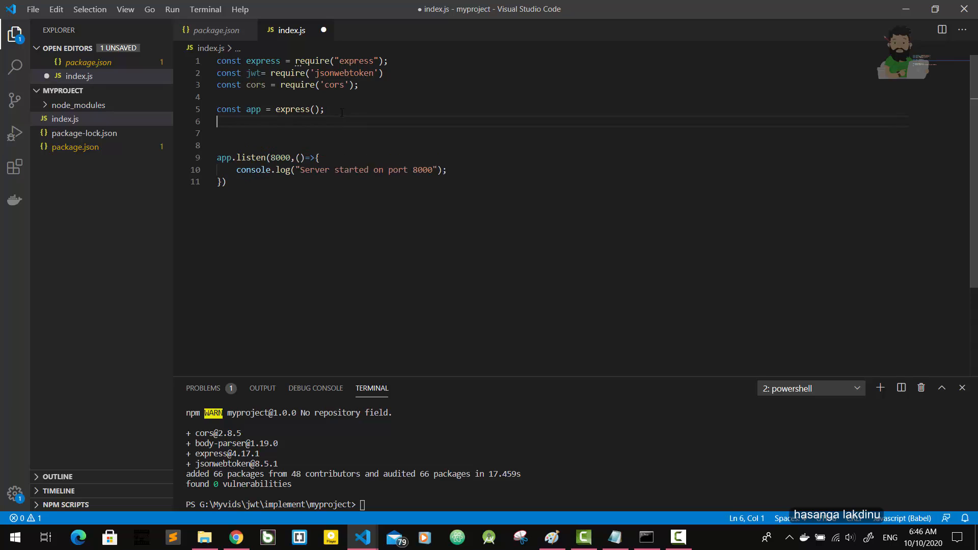
Step: Begin a GET '/api' route with a (req, res) arrow-function handler
{"action": "type", "text": "a"}
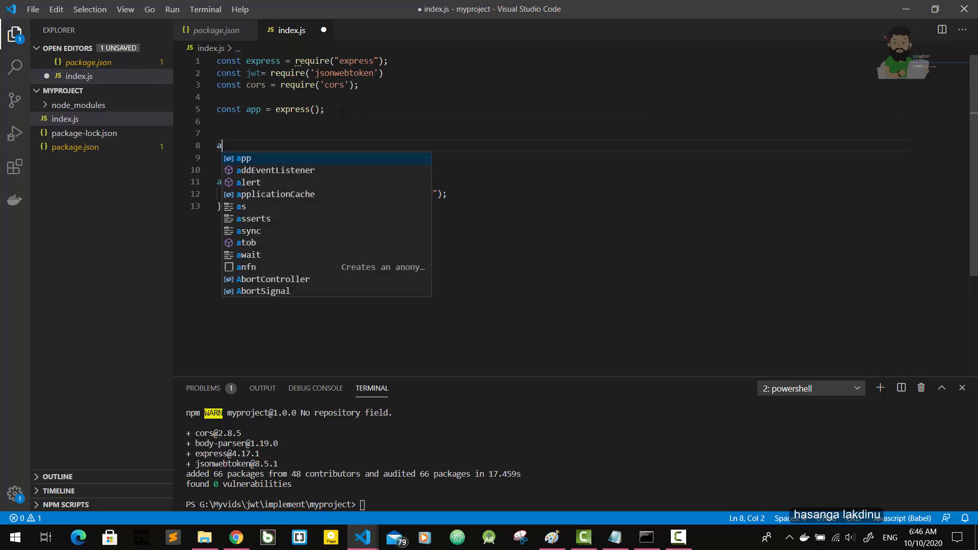
{"action": "type", "text": "pp.get"}
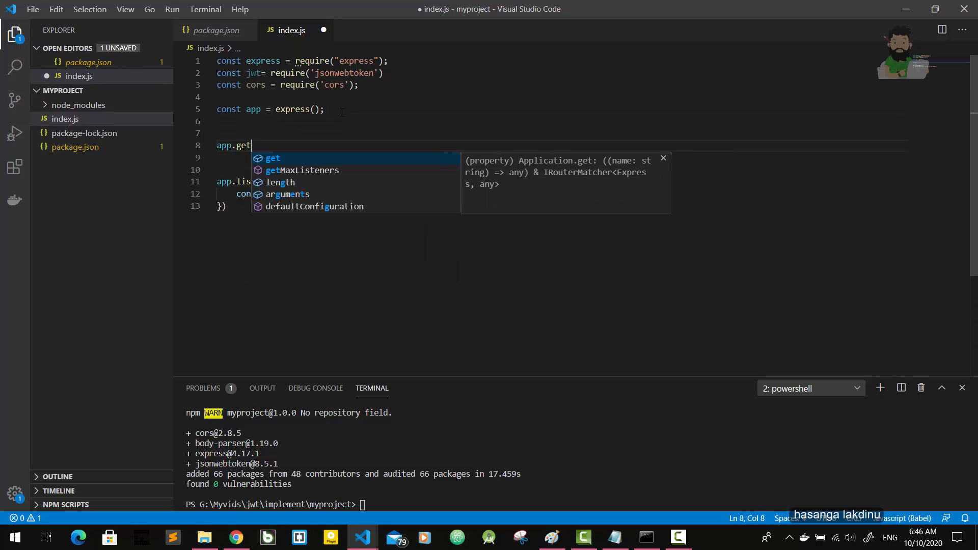
{"action": "type", "text": "()"}
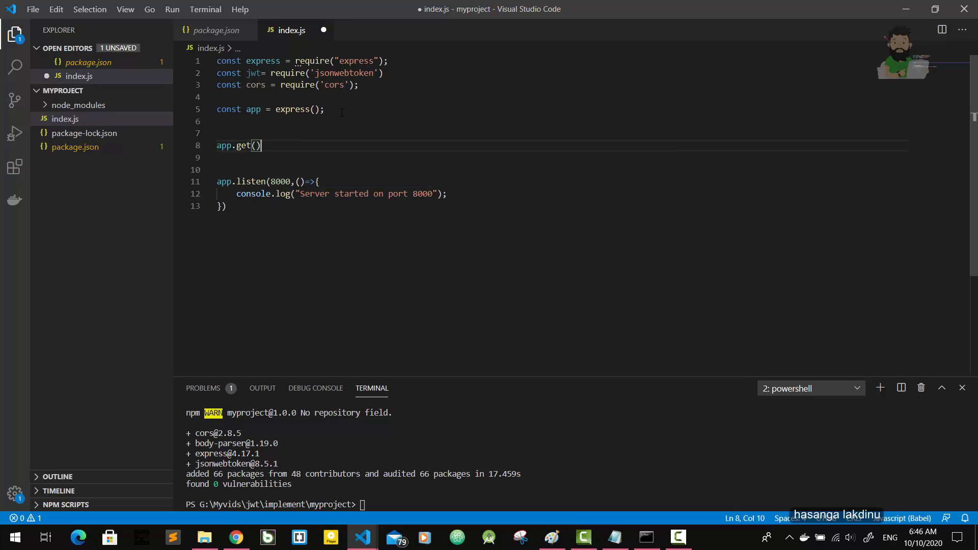
{"action": "type", "text": "'/'"}
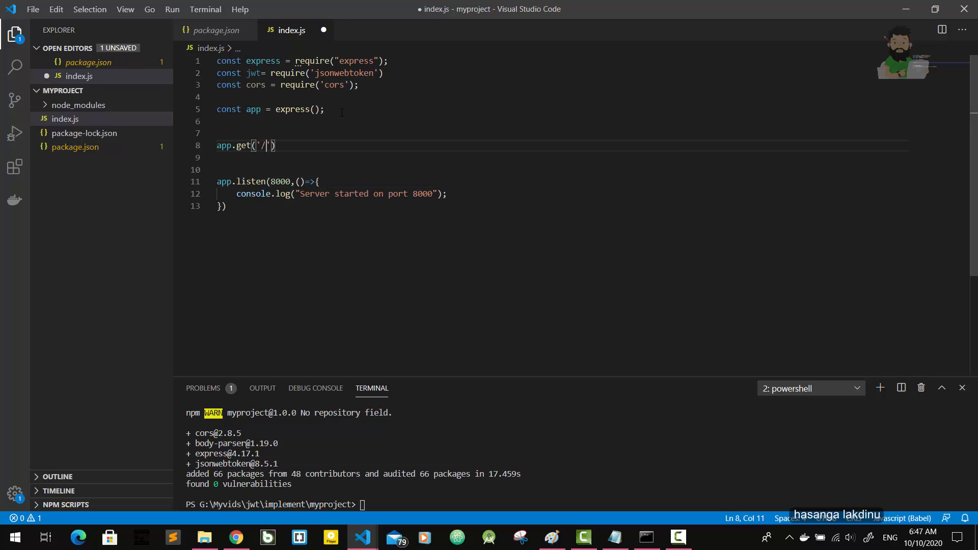
{"action": "type", "text": "a"}
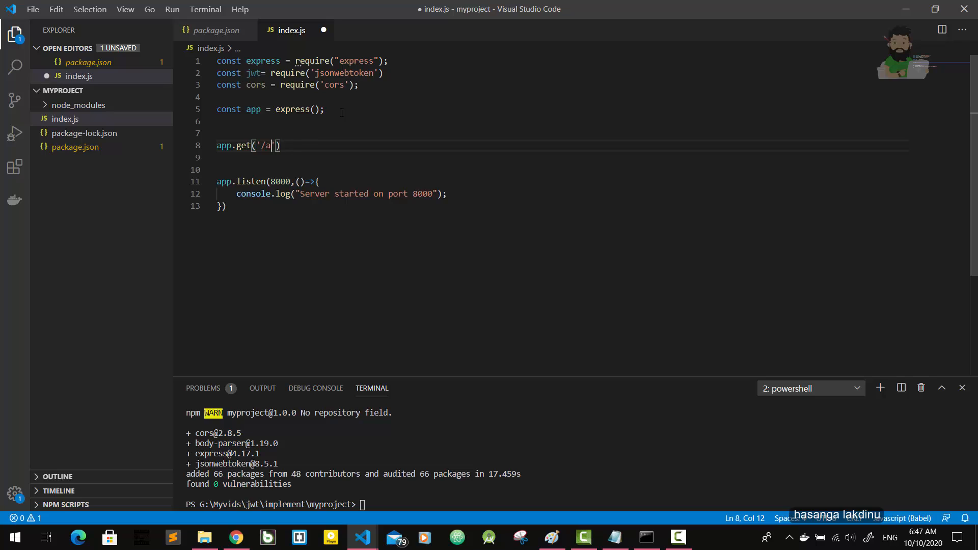
{"action": "type", "text": "pi"}
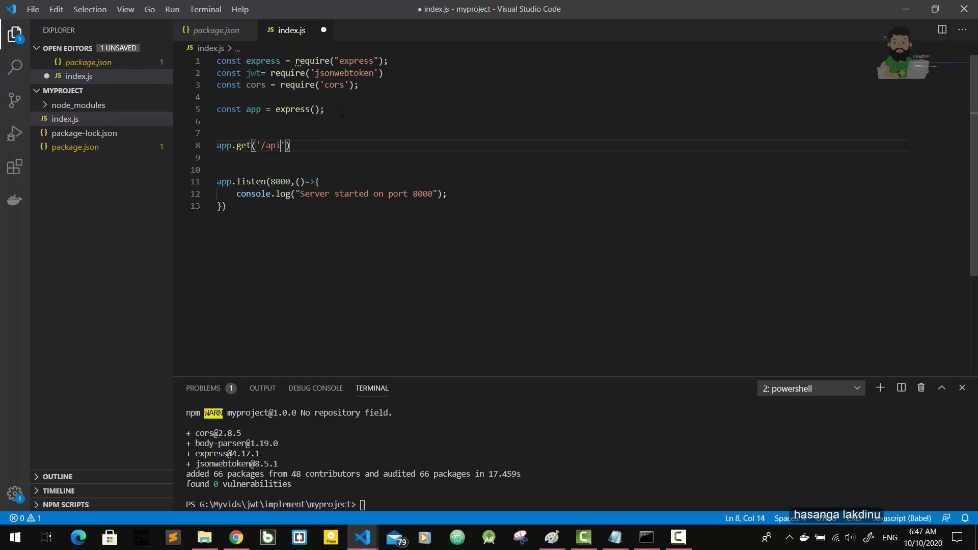
{"action": "key", "text": "Right"}
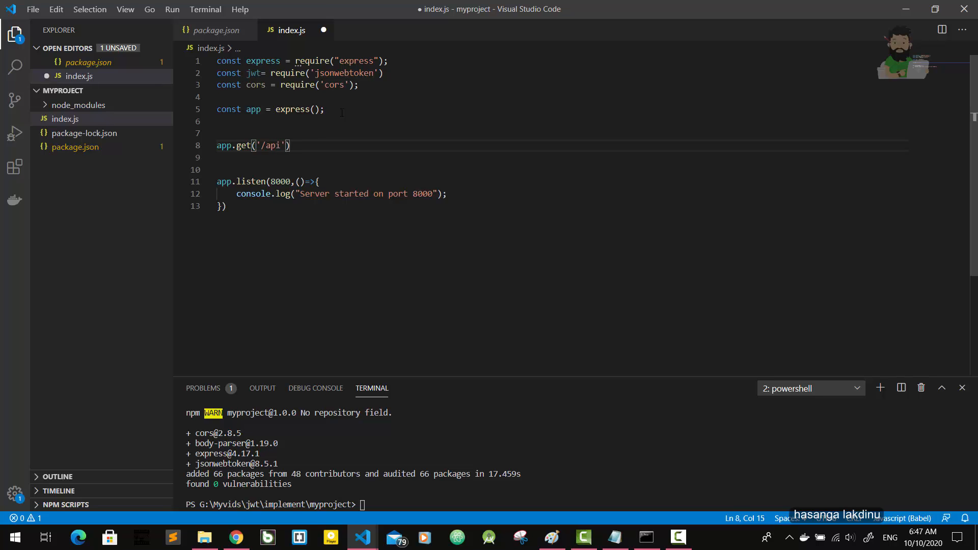
{"action": "type", "text": ",()"}
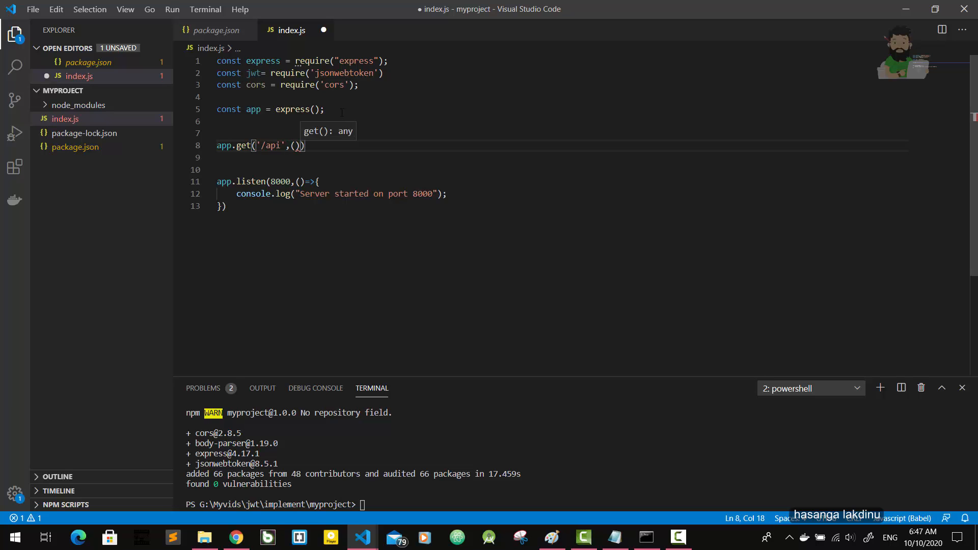
{"action": "type", "text": "req."}
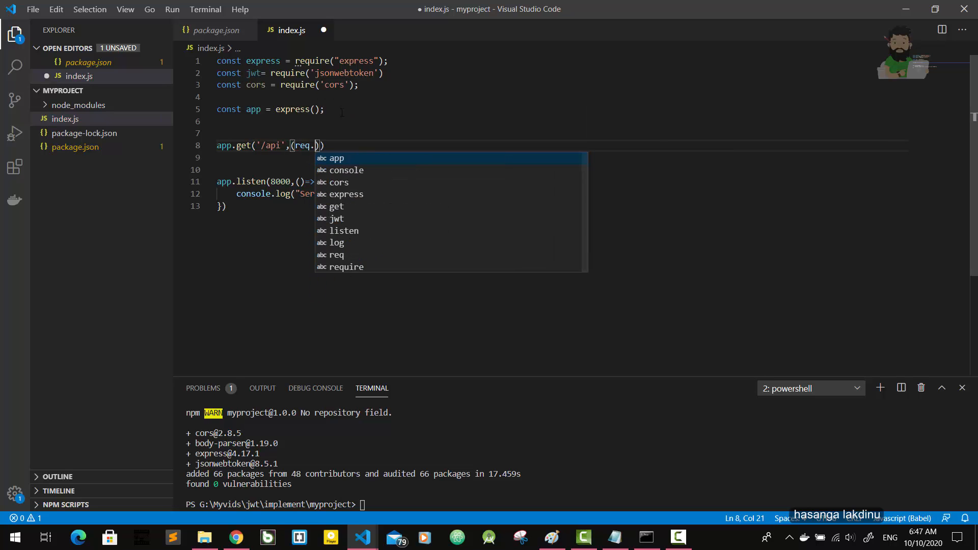
{"action": "type", "text": ",res"}
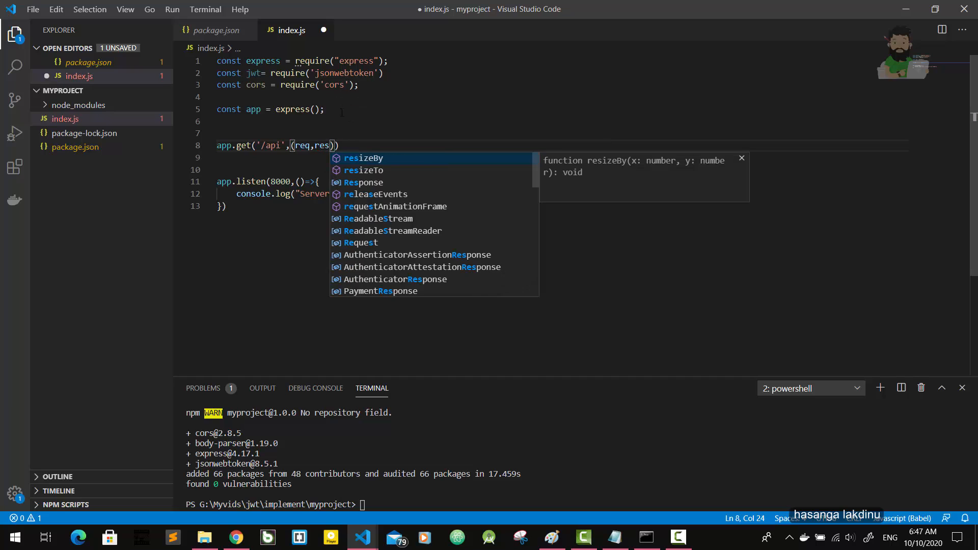
{"action": "type", "text": "=>"}
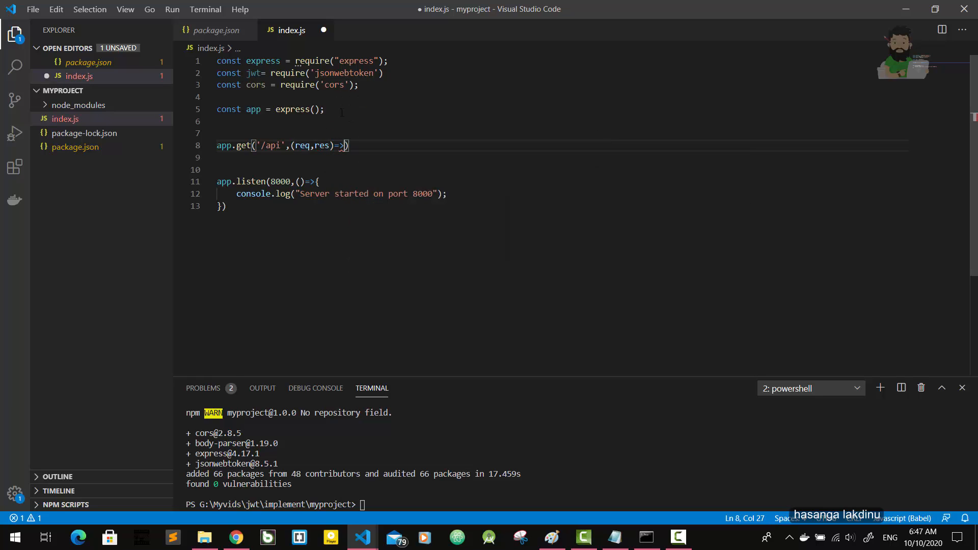
{"action": "type", "text": "{"}
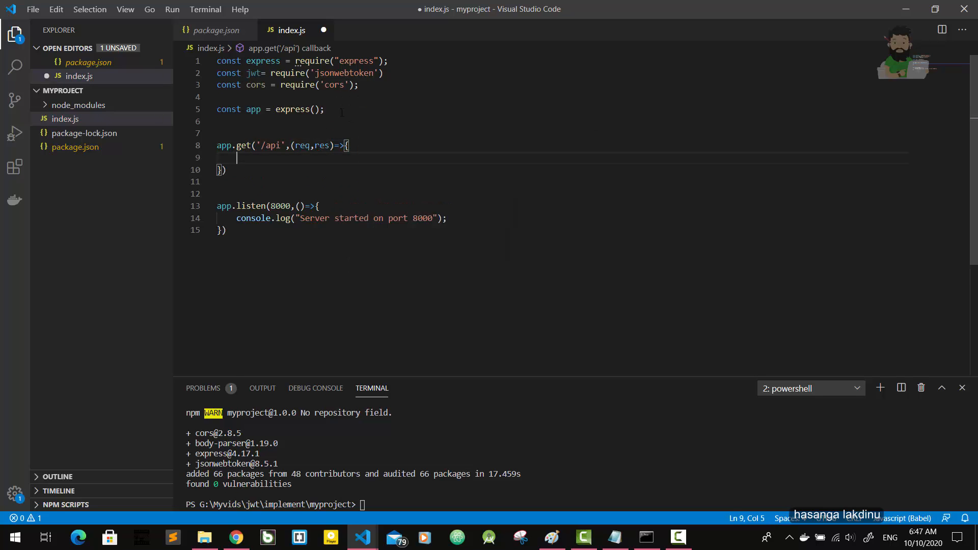
Step: Respond with JSON message "Hello there this is first route"
{"action": "type", "text": "res"}
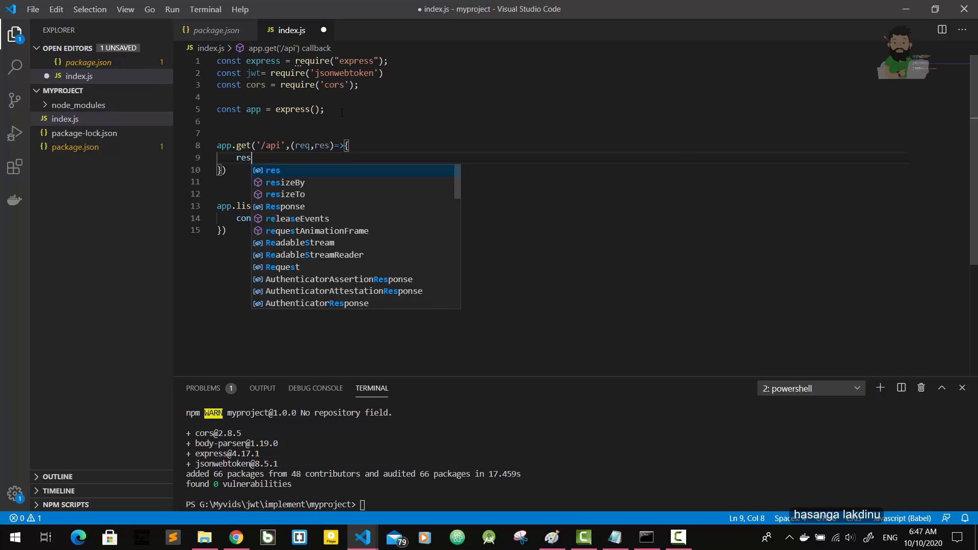
{"action": "type", "text": ".json("}
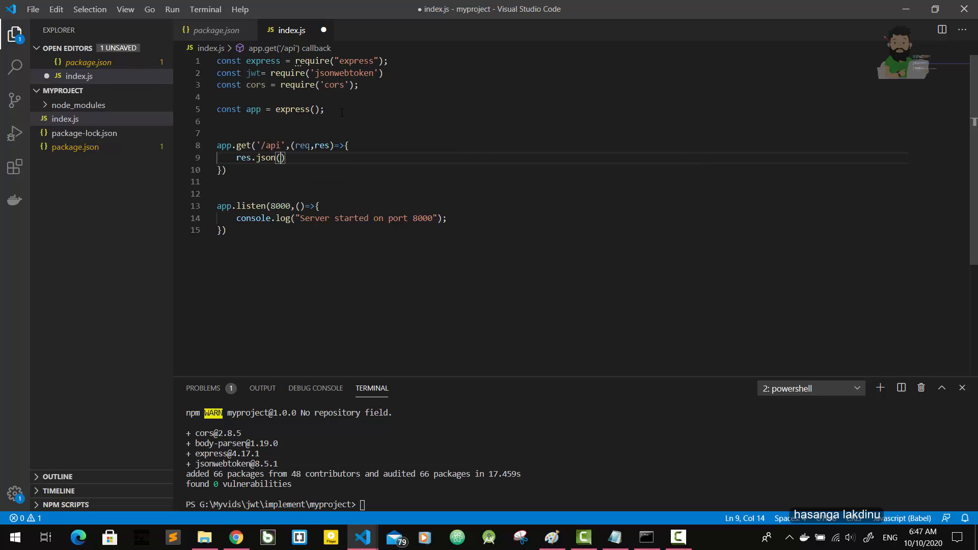
{"action": "type", "text": "{}"}
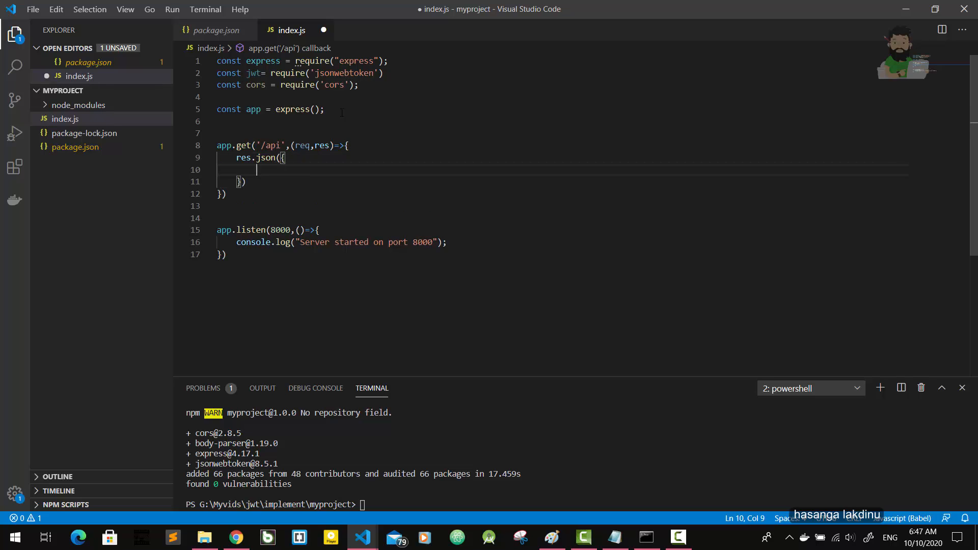
{"action": "type", "text": "messa"}
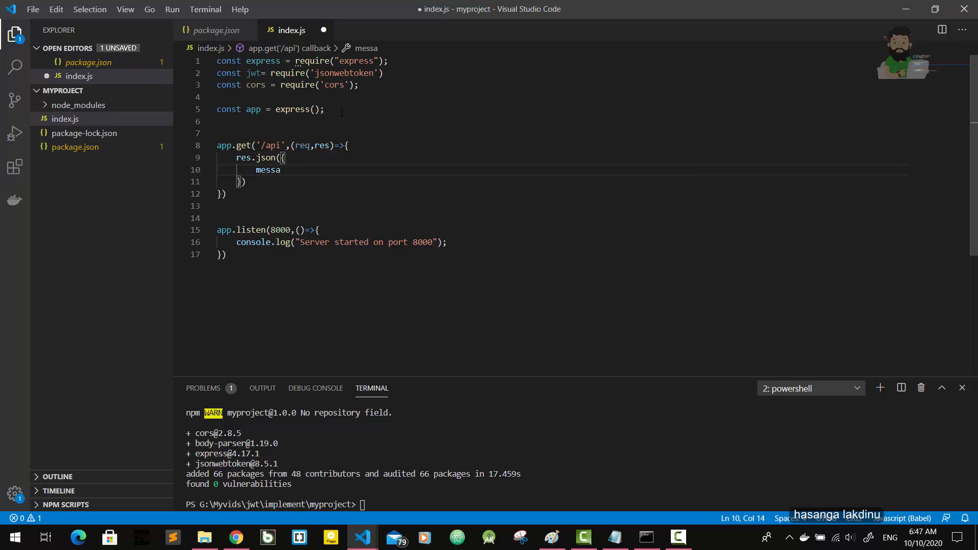
{"action": "type", "text": "ge:"}
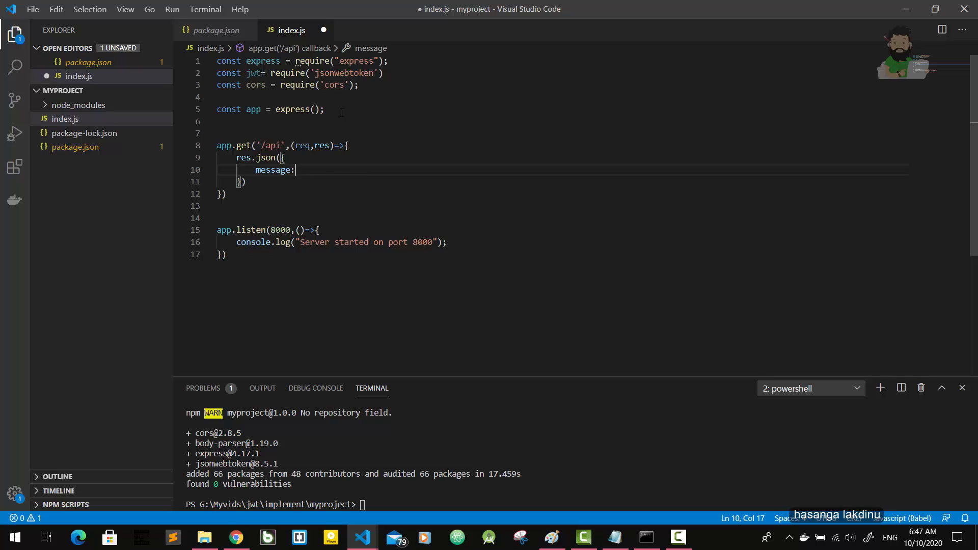
{"action": "type", "text": "\"\""}
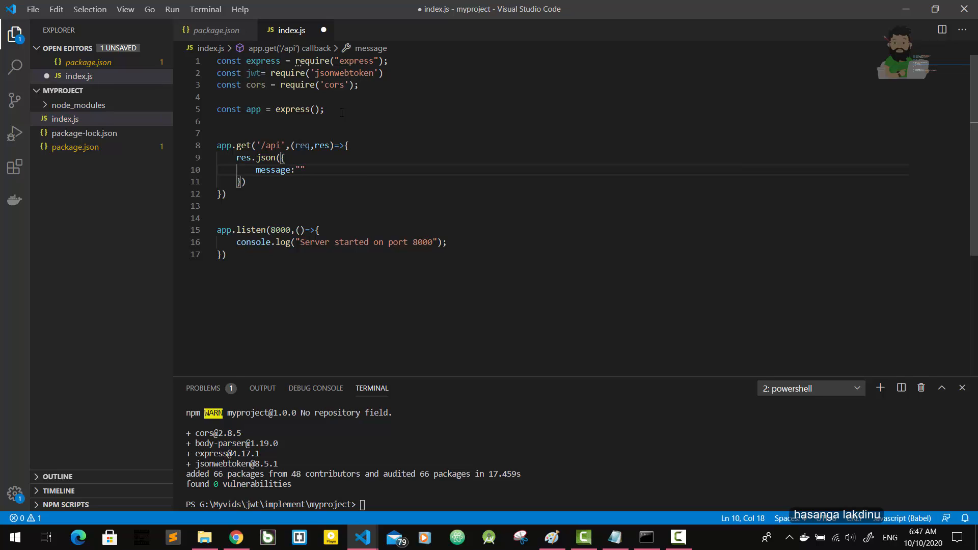
{"action": "type", "text": "Hell"}
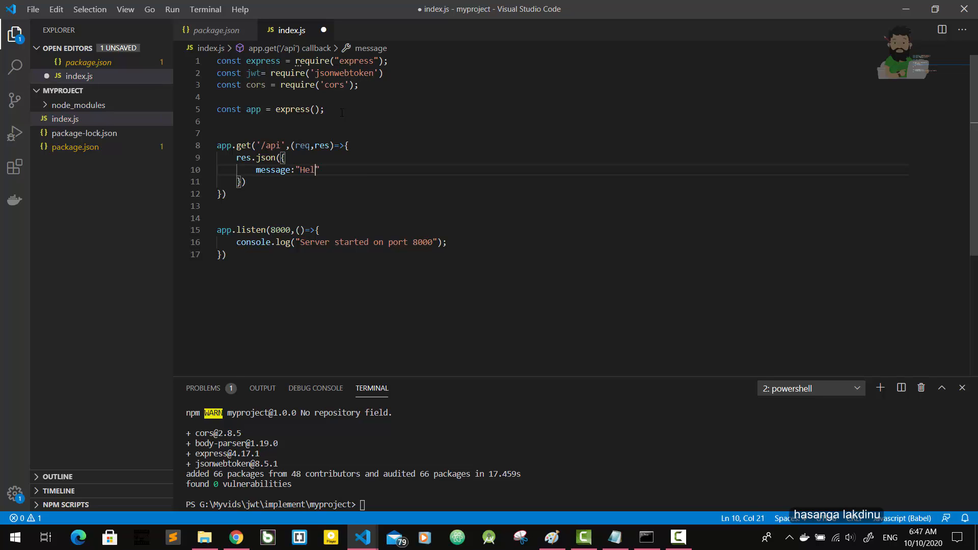
{"action": "type", "text": "lo there this is"}
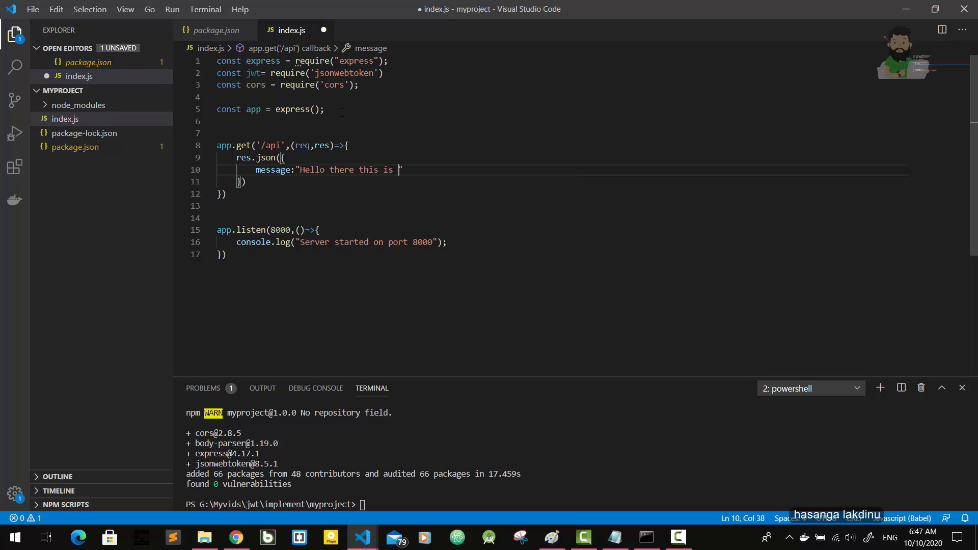
{"action": "type", "text": "first rou"}
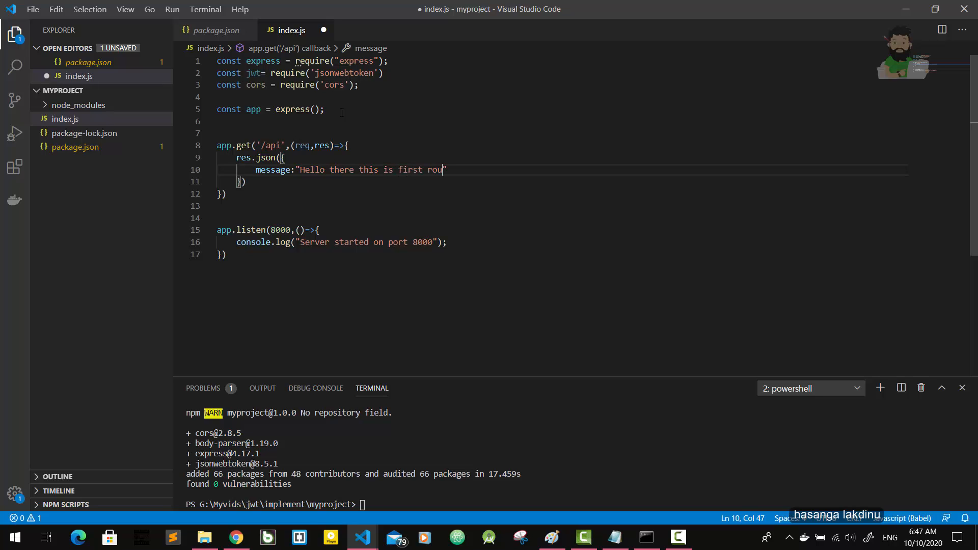
{"action": "type", "text": "te"}
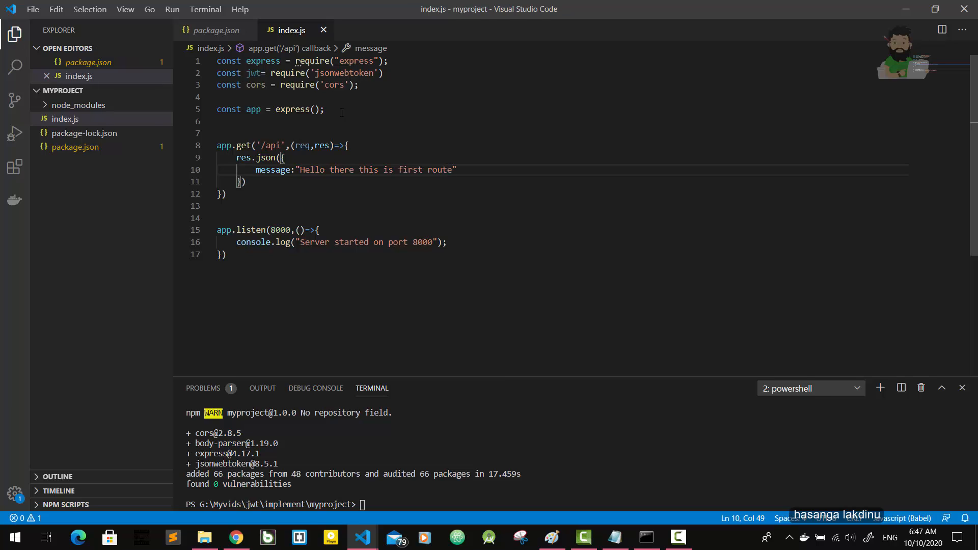
Step: Run node index, change the port to 8080, clear the terminal and restart
{"action": "left_click", "coordinate": [33, 8]}
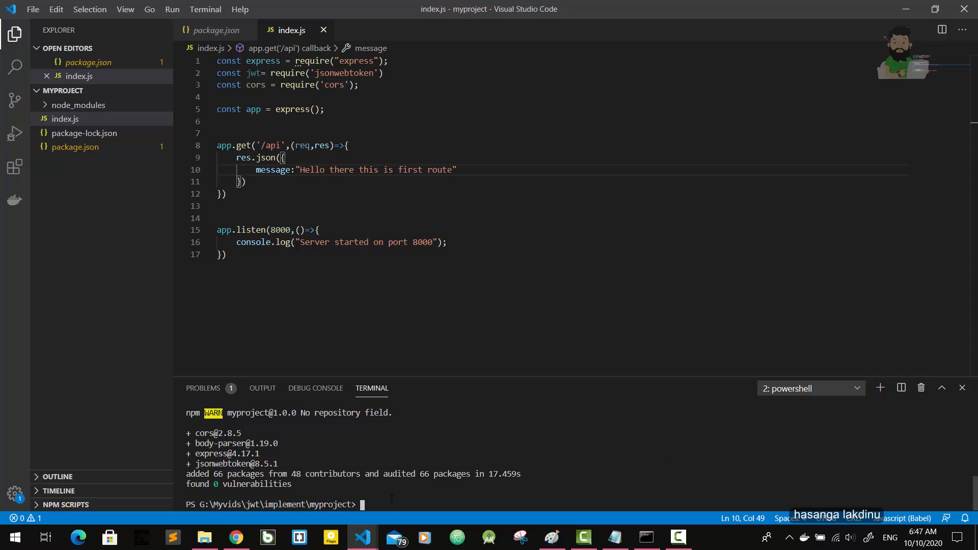
{"action": "type", "text": "node"}
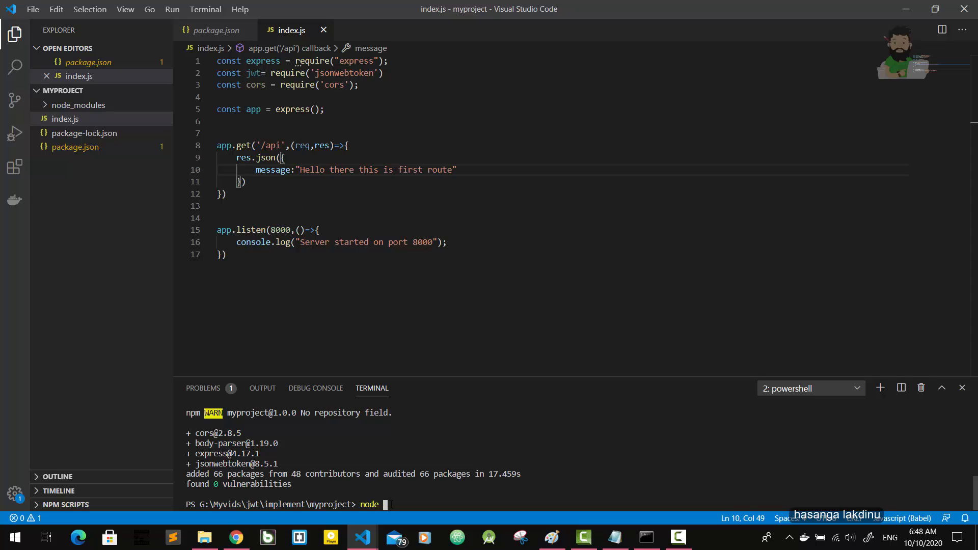
{"action": "type", "text": "inde"}
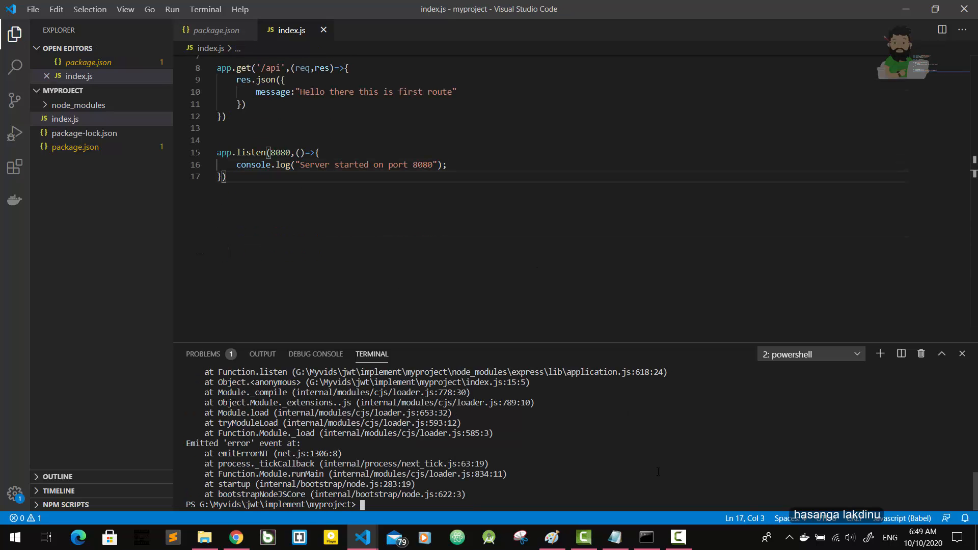
{"action": "type", "text": "cls"}
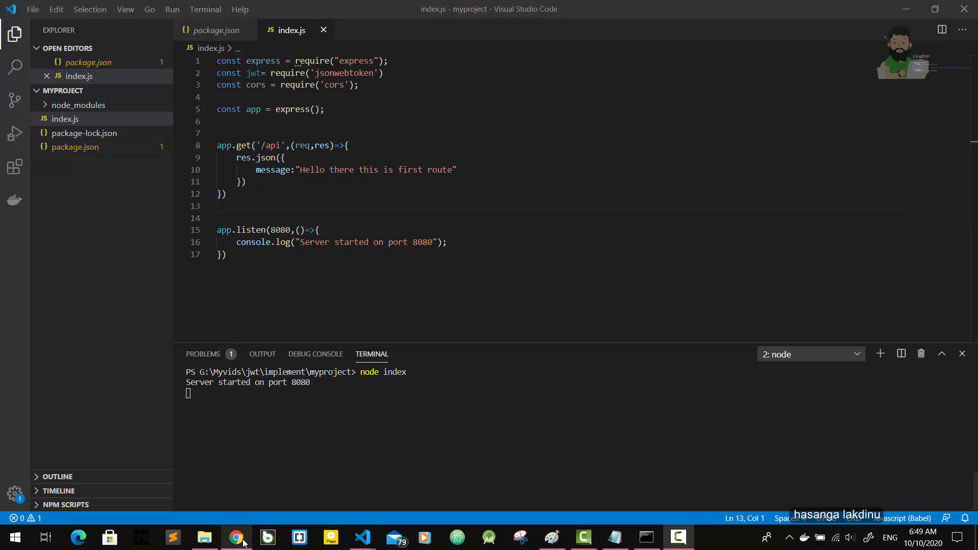
Step: View localhost:8080/api in Chrome to see the JSON greeting message
{"action": "left_click", "coordinate": [236, 537]}
{"action": "type", "text": "localhost:8080"}
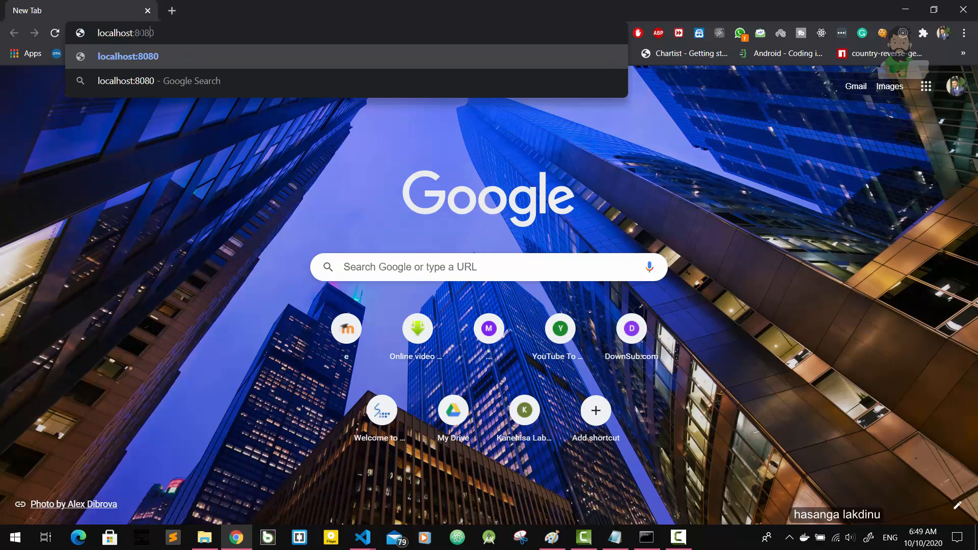
{"action": "type", "text": "/api"}
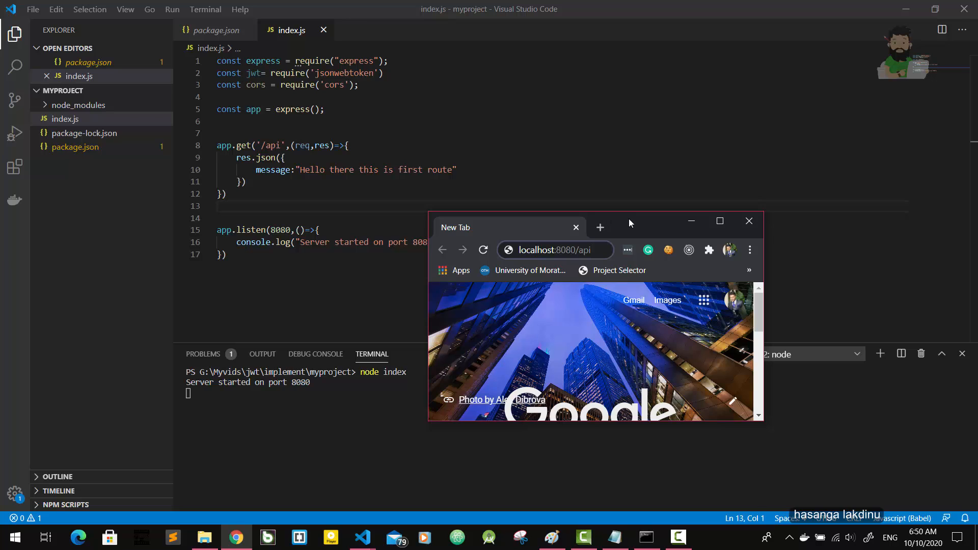
{"action": "left_click", "coordinate": [719, 220]}
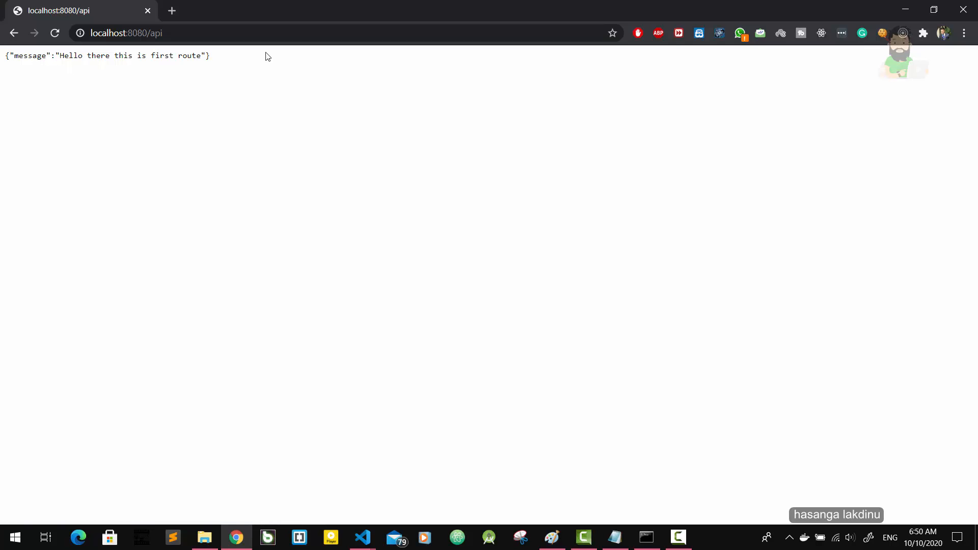
{"action": "left_click", "coordinate": [211, 56]}
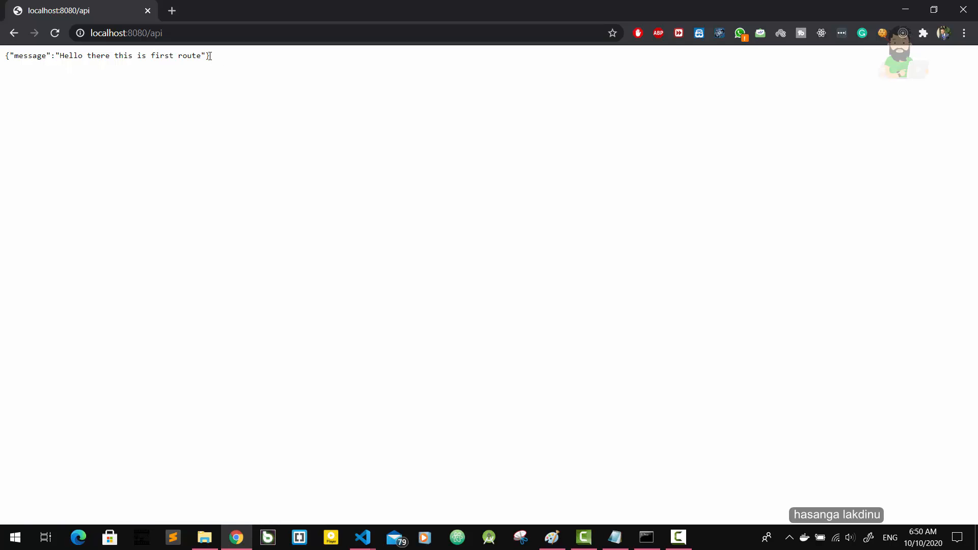